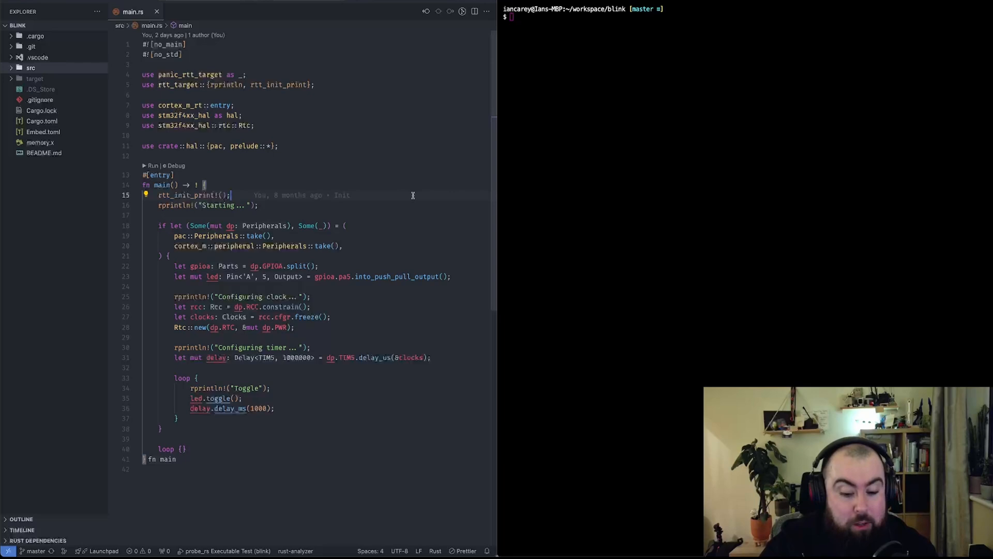
mouse_move(438, 116)
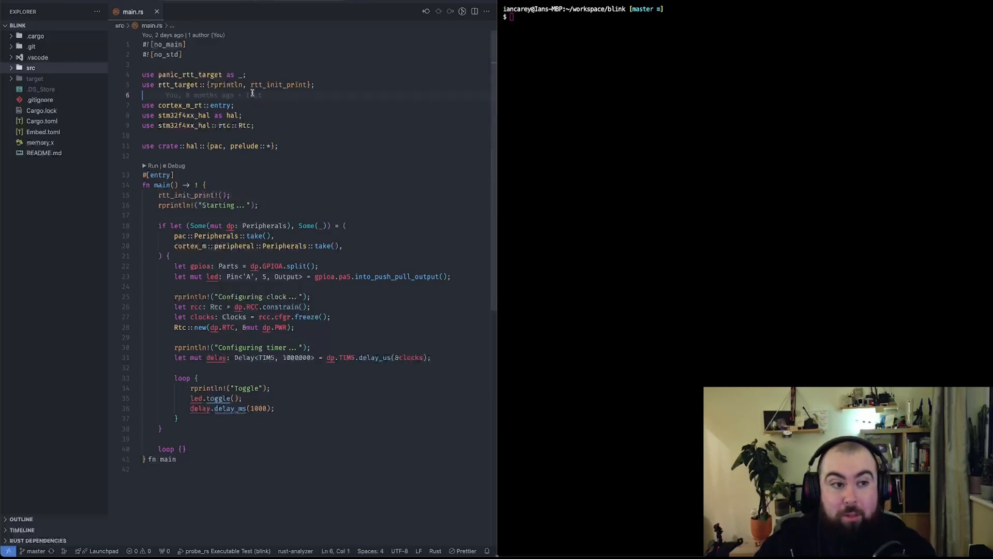
mouse_move(399, 123)
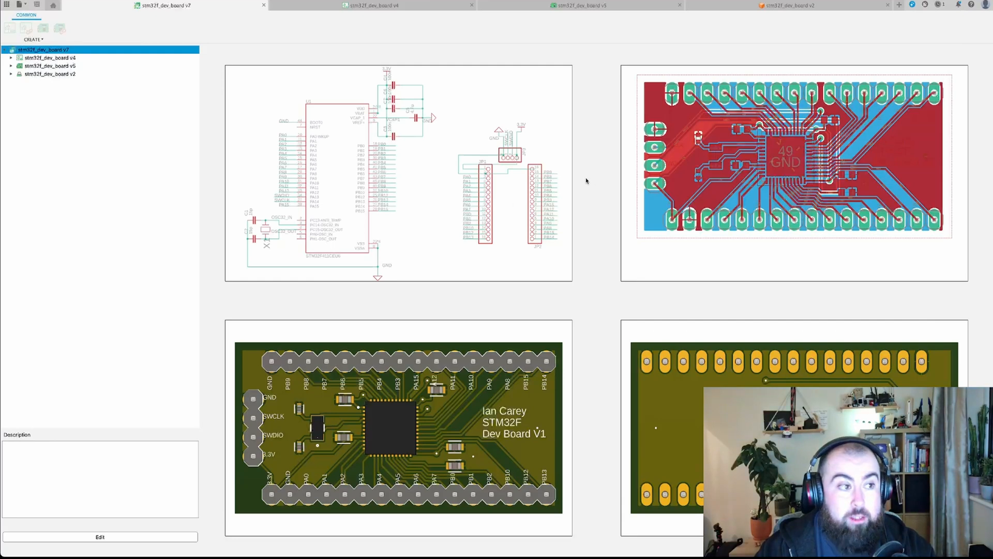
mouse_move(695, 150)
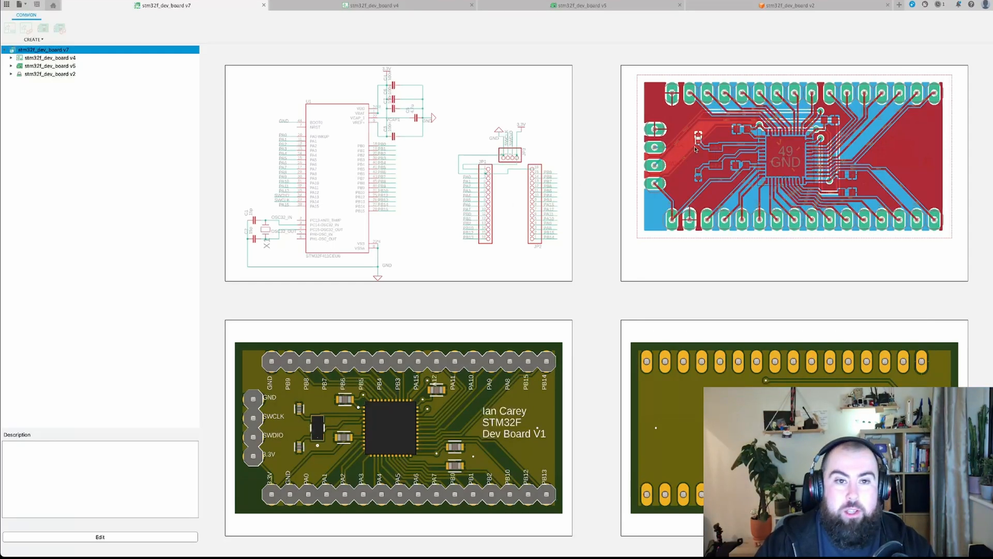
mouse_move(618, 161)
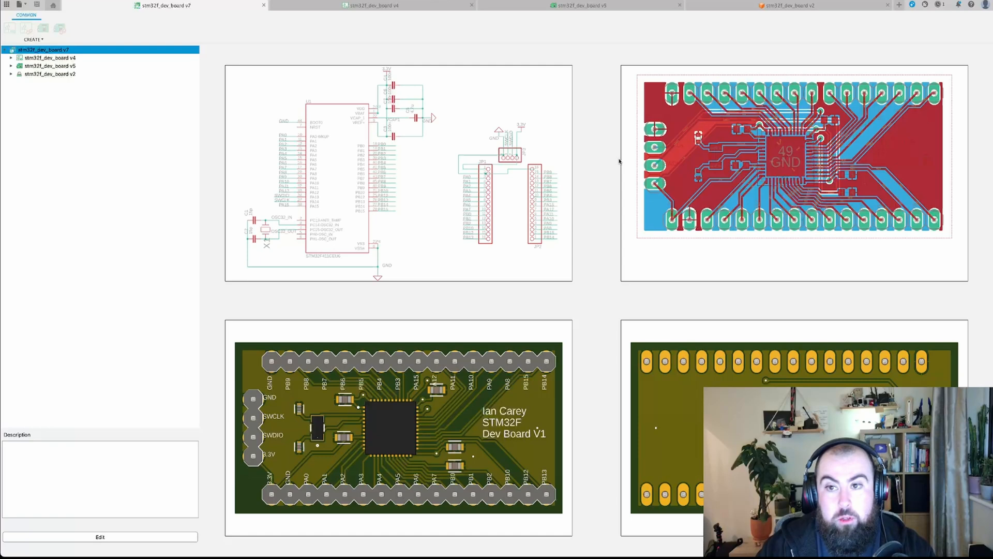
mouse_move(763, 239)
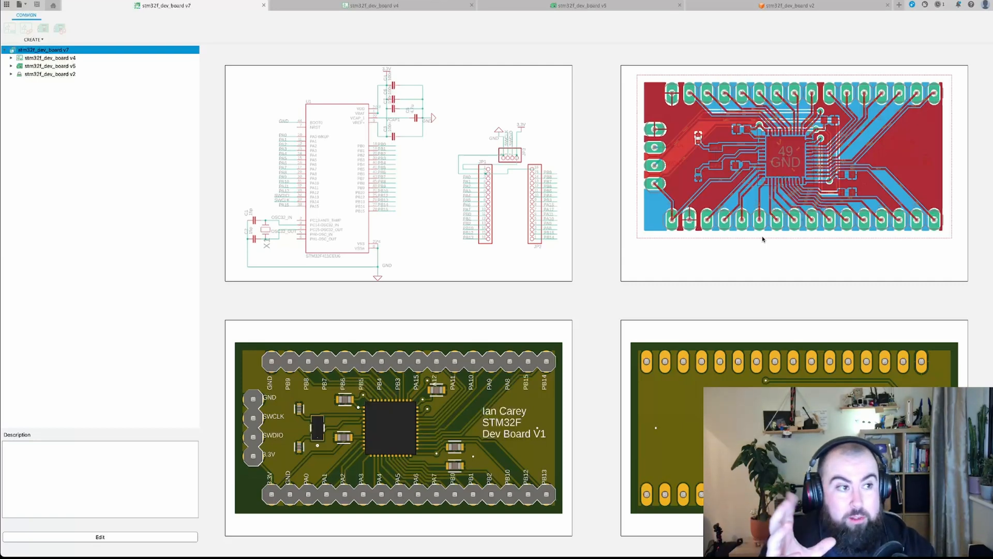
mouse_move(403, 323)
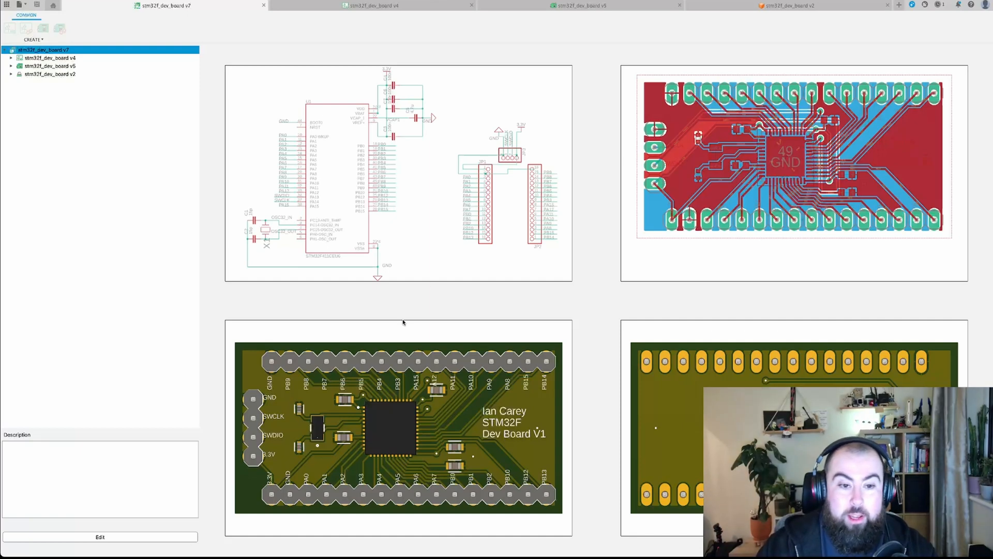
mouse_move(315, 510)
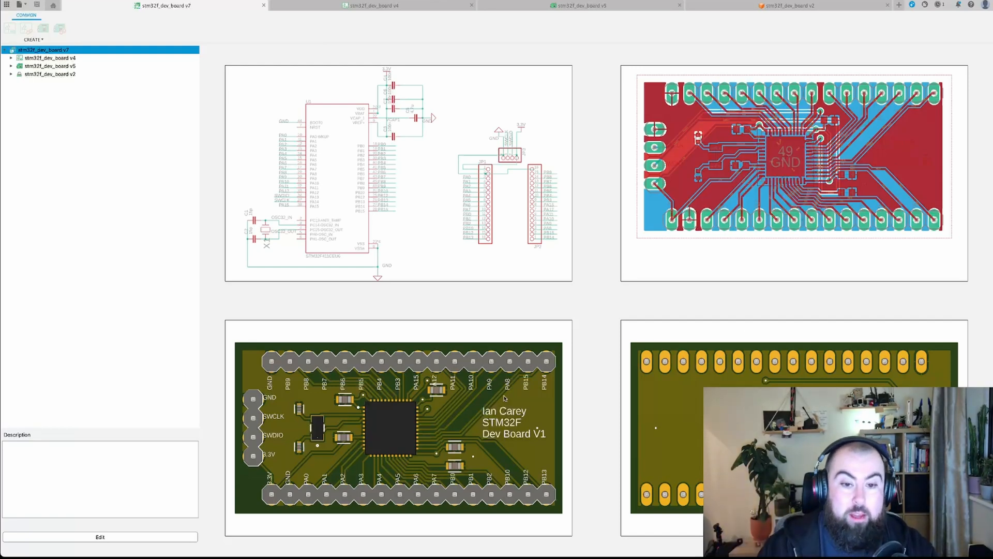
mouse_move(441, 96)
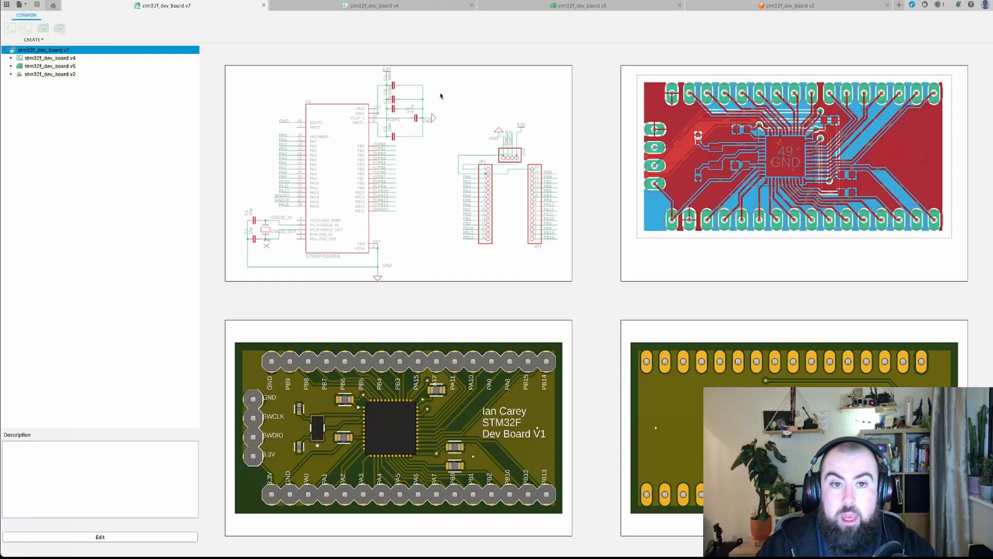
mouse_move(393, 426)
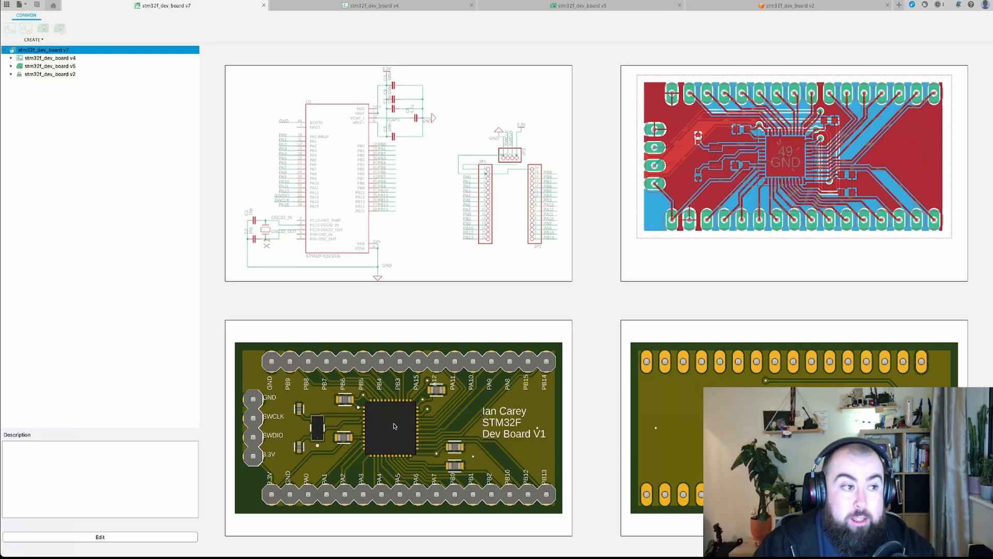
mouse_move(389, 304)
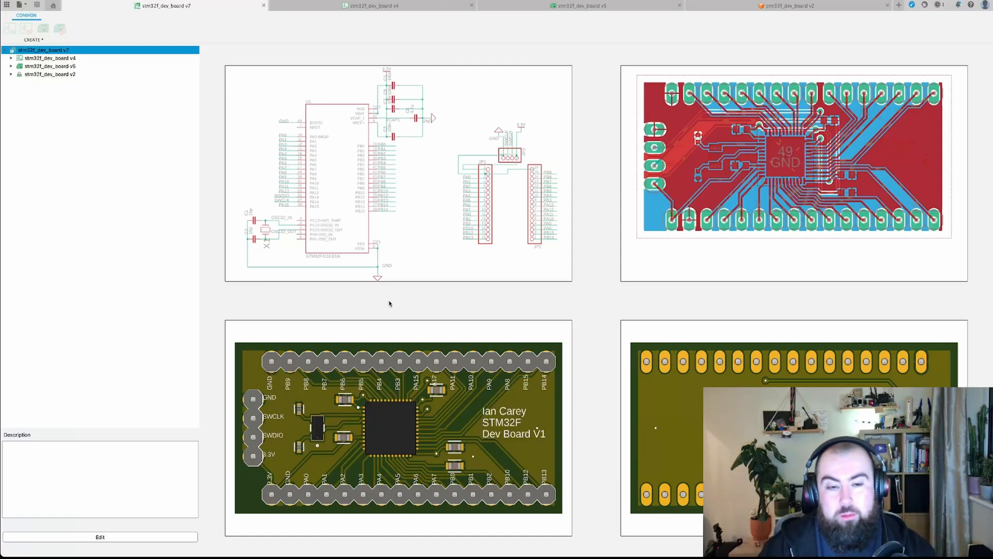
mouse_move(554, 138)
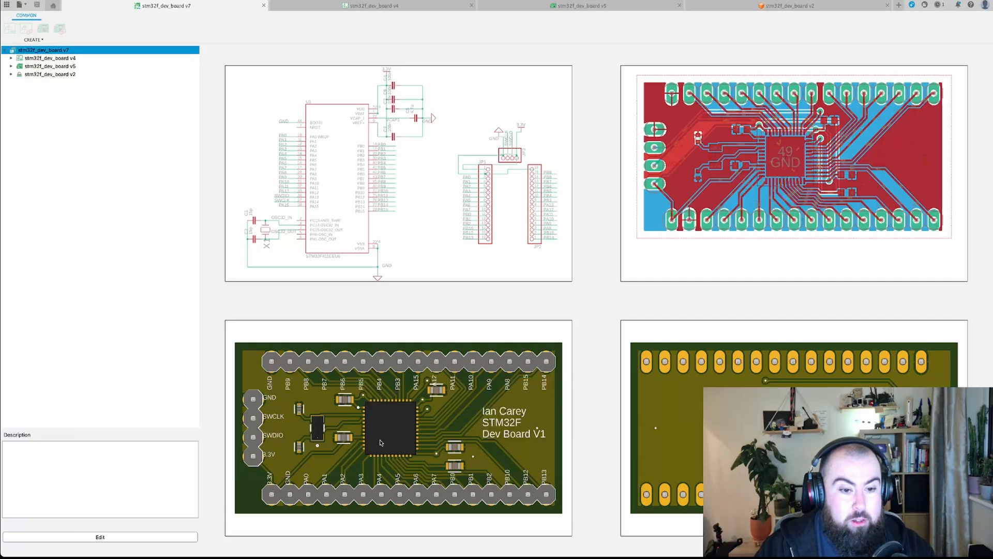
mouse_move(316, 425)
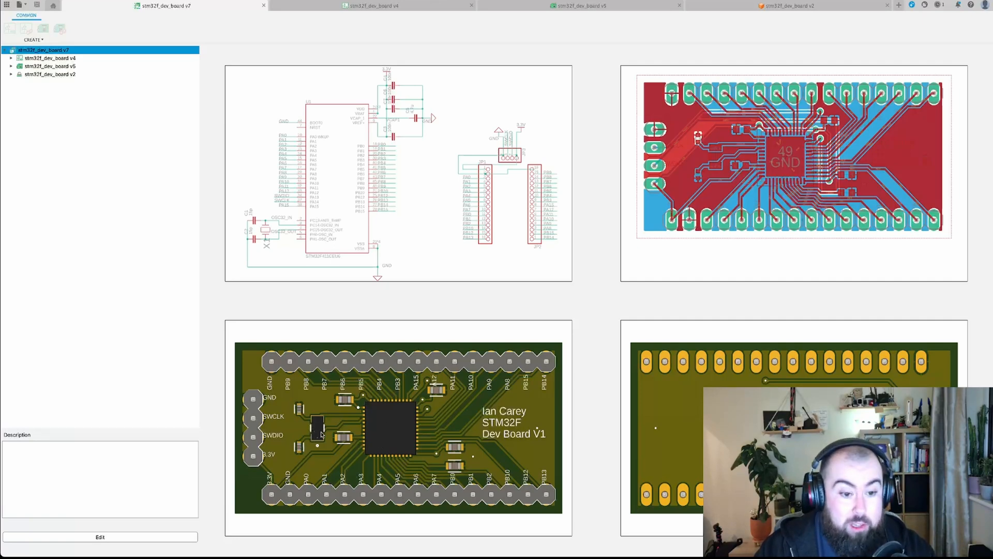
mouse_move(337, 432)
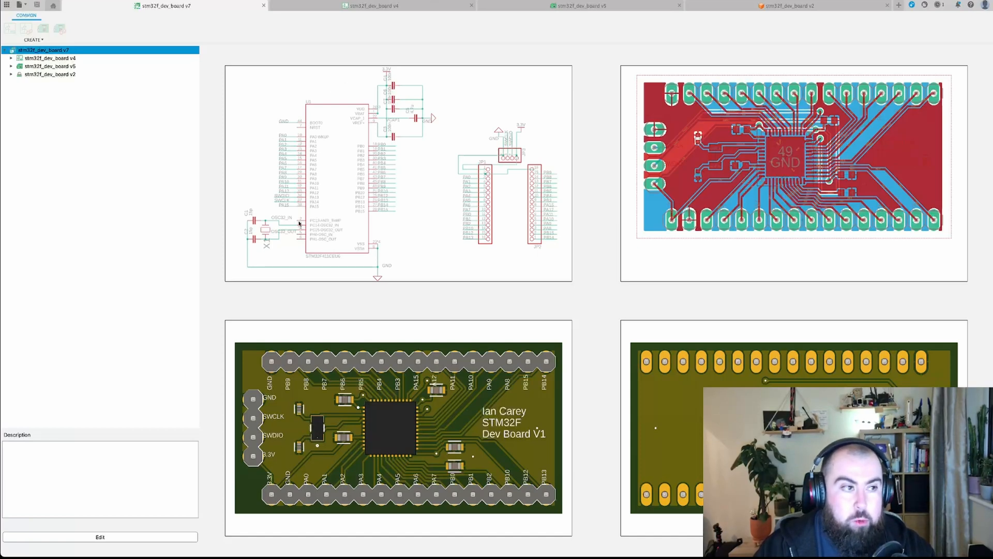
mouse_move(453, 421)
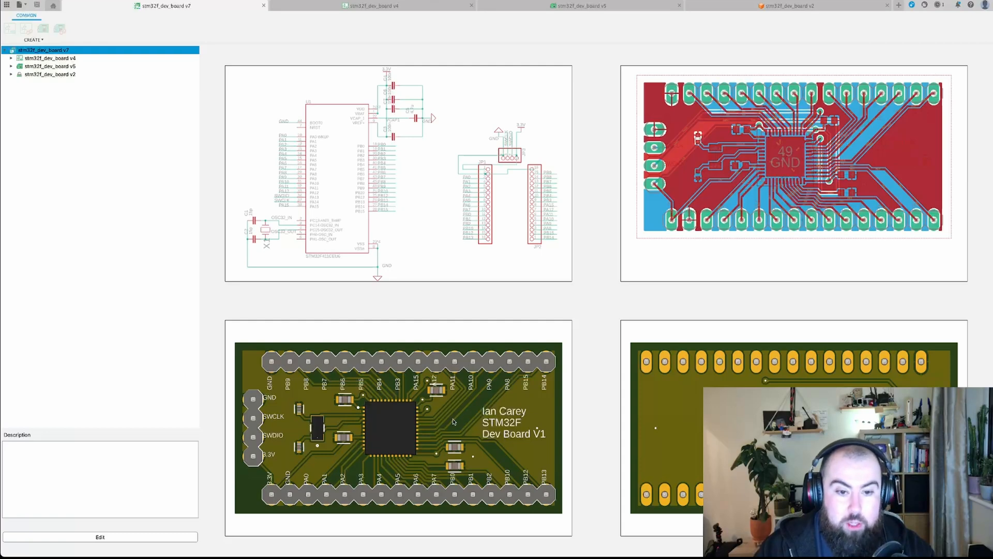
mouse_move(435, 212)
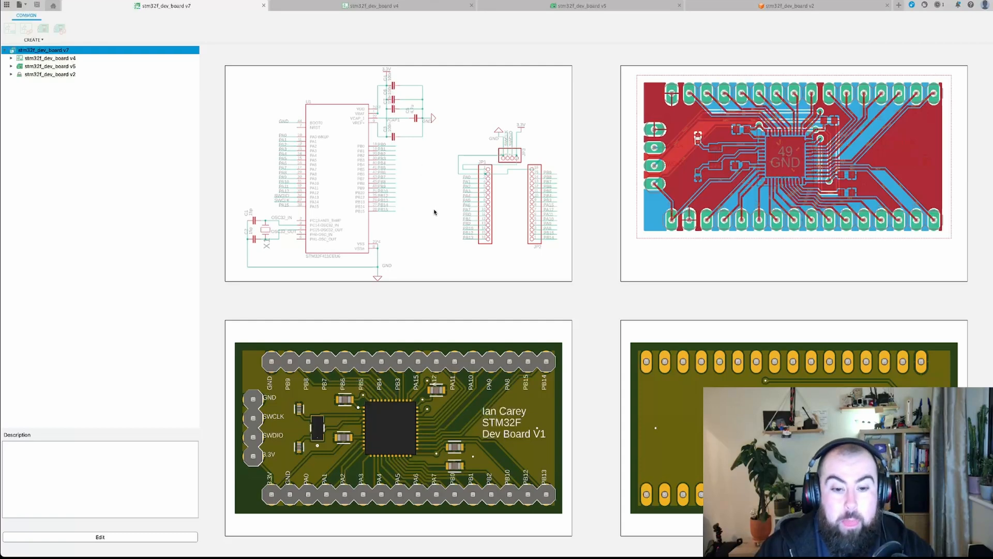
mouse_move(357, 103)
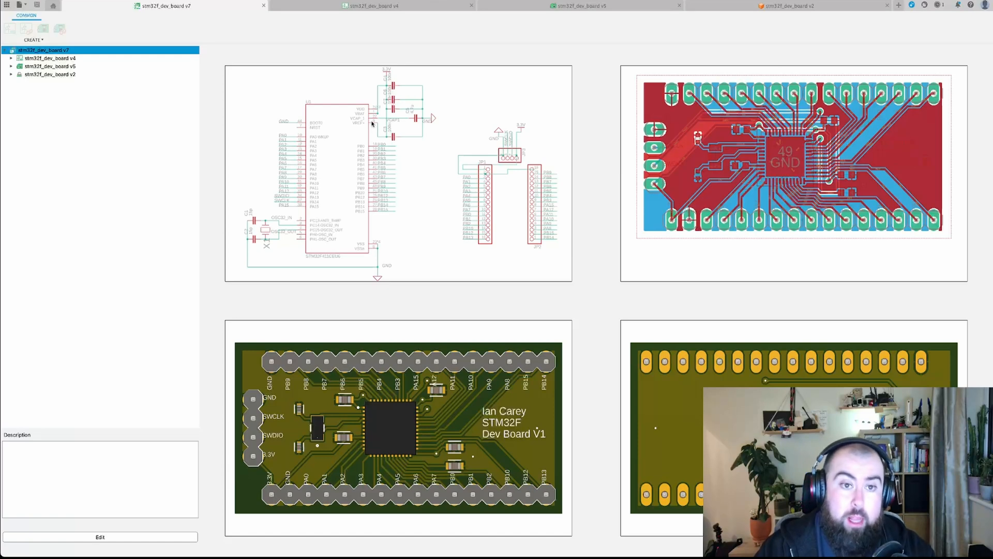
mouse_move(415, 120)
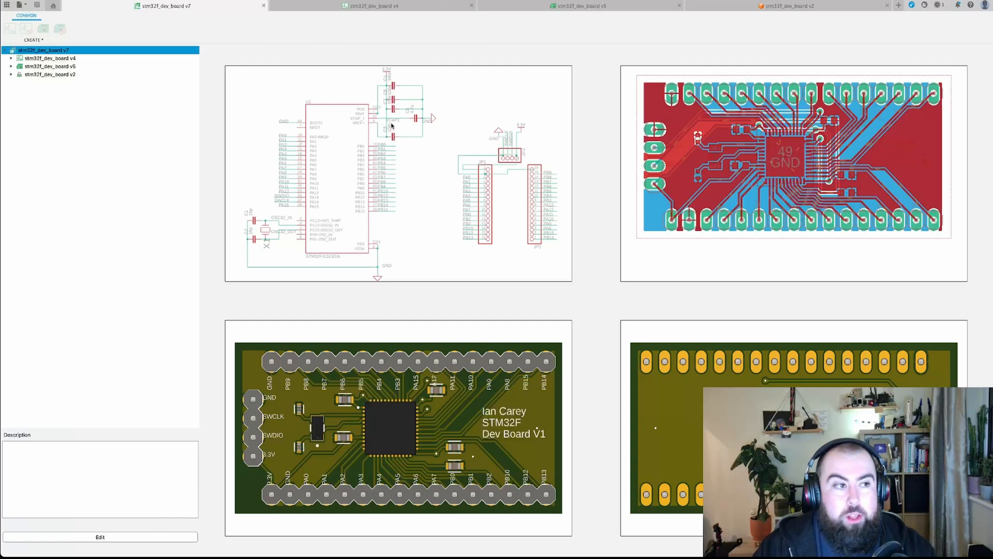
mouse_move(399, 125)
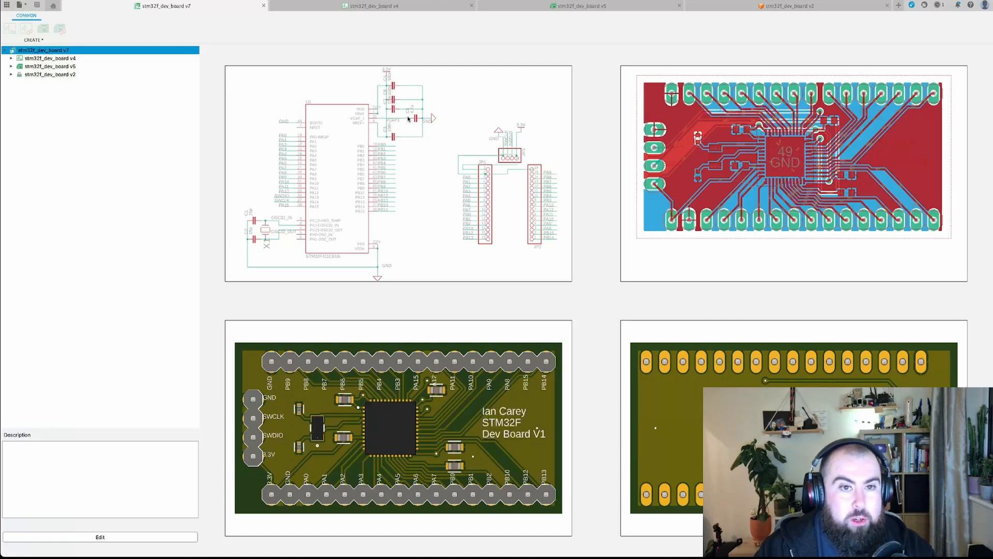
mouse_move(431, 402)
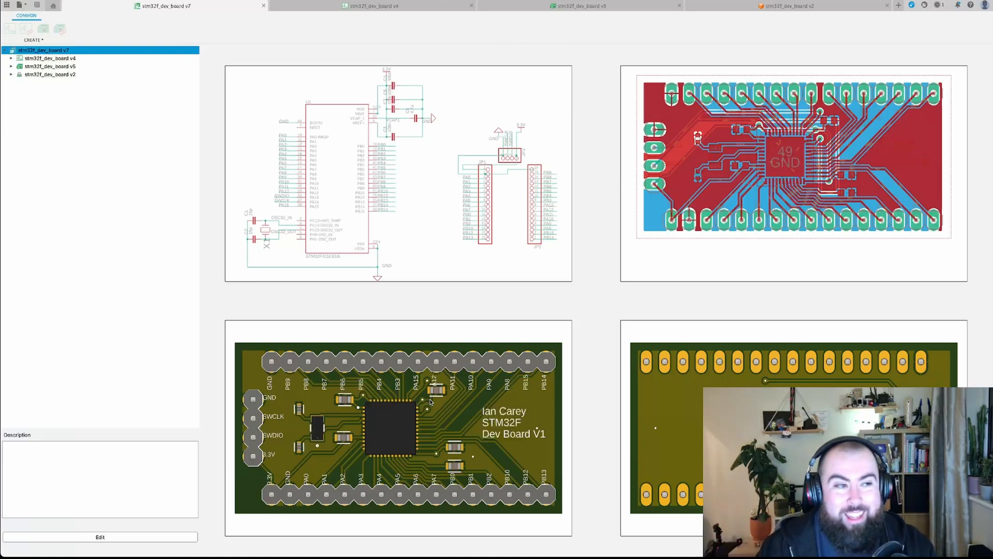
mouse_move(639, 254)
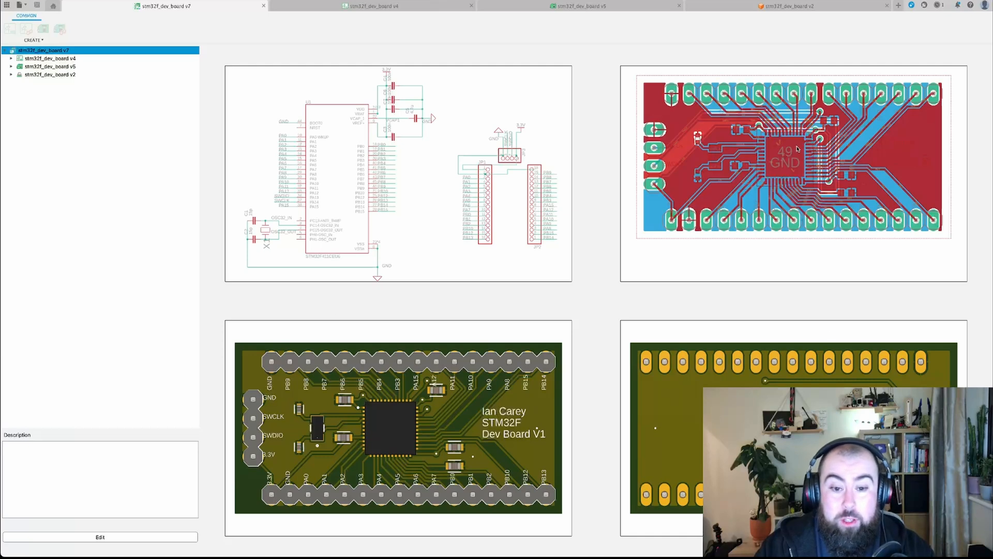
mouse_move(428, 422)
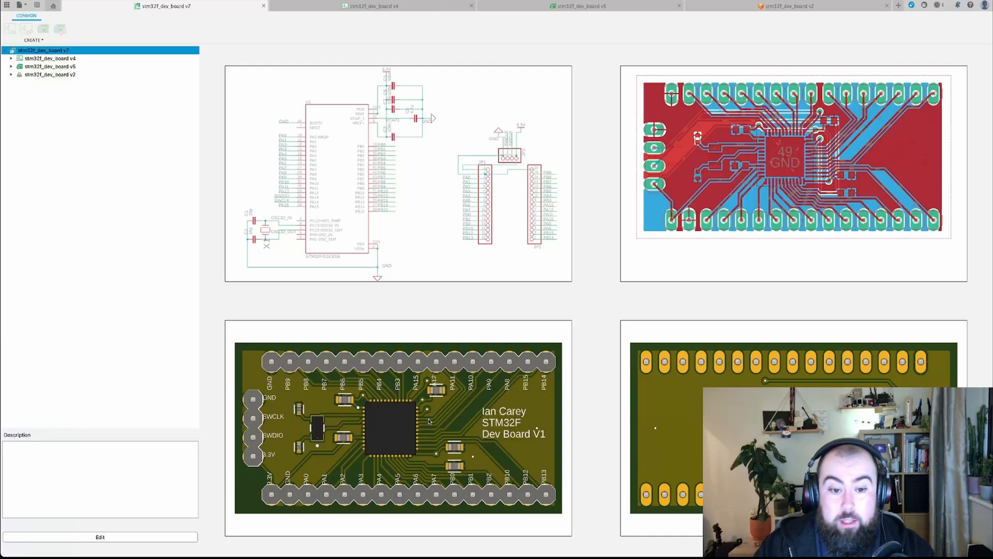
mouse_move(481, 346)
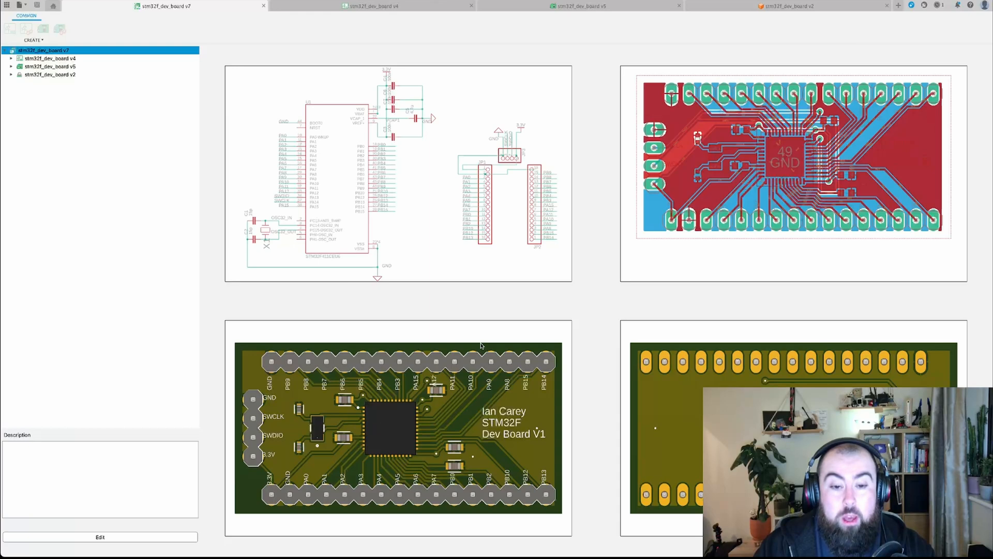
mouse_move(490, 284)
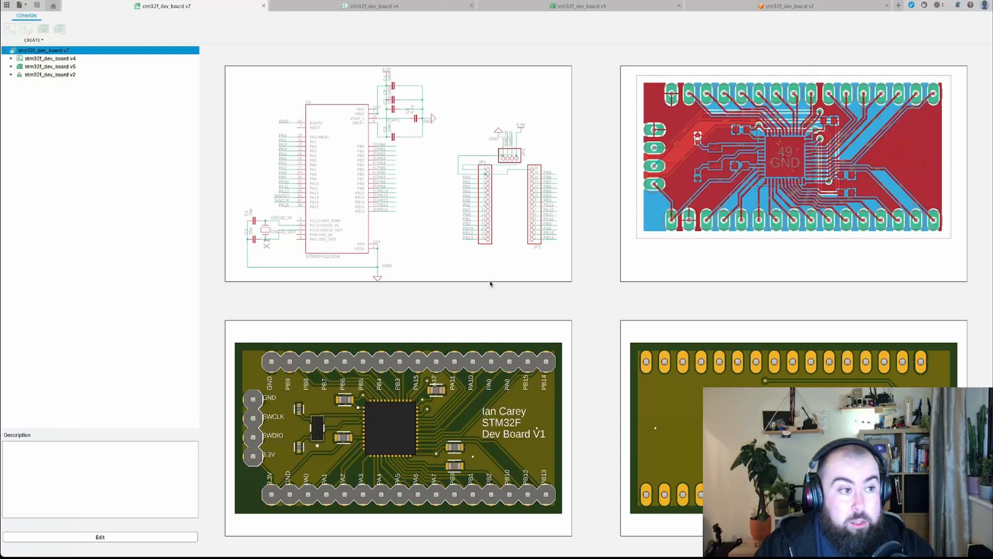
mouse_move(501, 230)
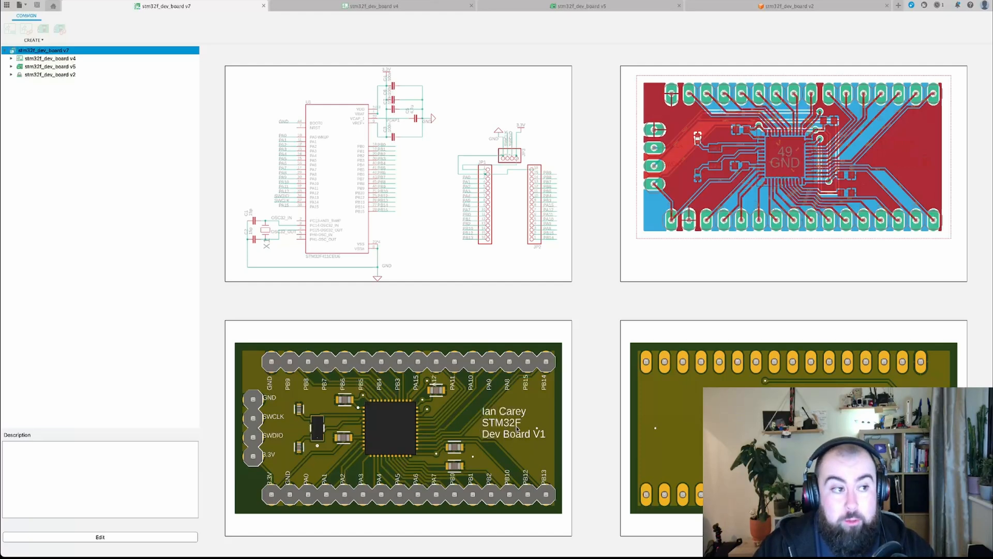
mouse_move(571, 188)
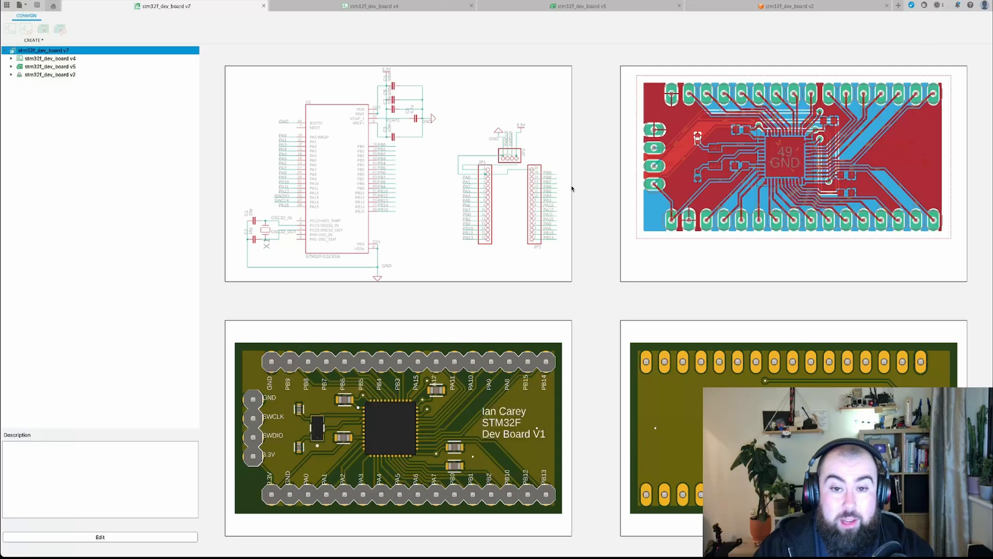
mouse_move(588, 190)
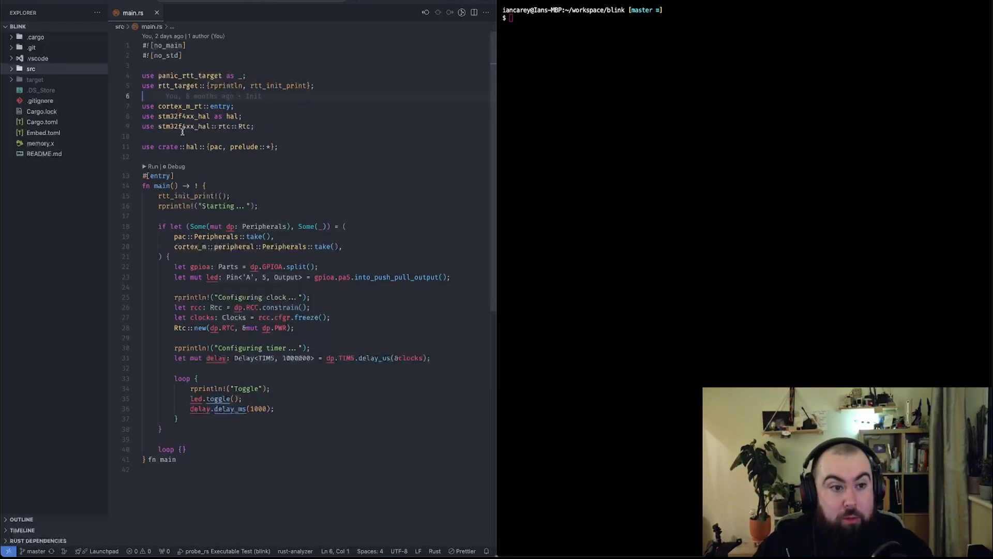
Step: Scroll main.rs back up to the top of the blink program
left_click(185, 127)
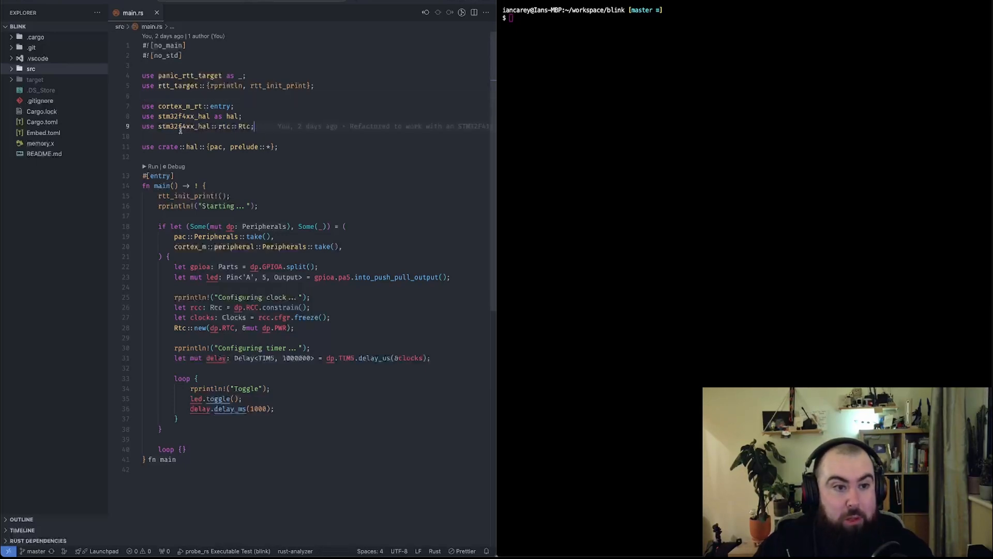
mouse_move(185, 126)
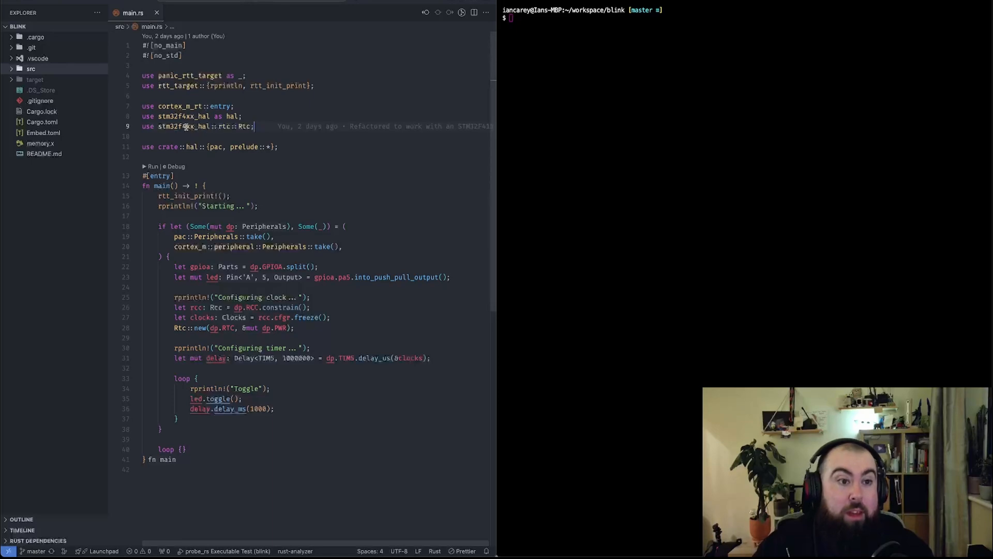
double_click(185, 127)
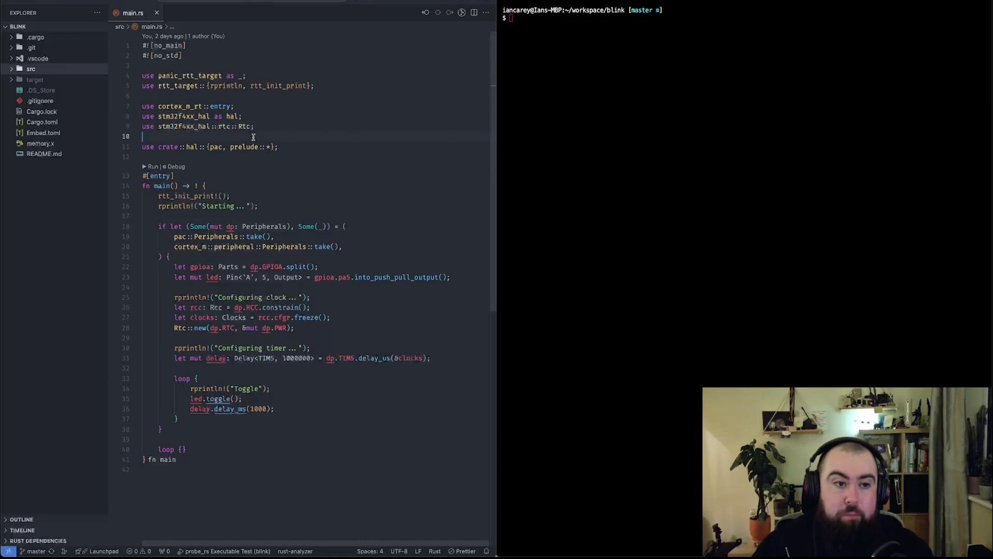
mouse_move(259, 137)
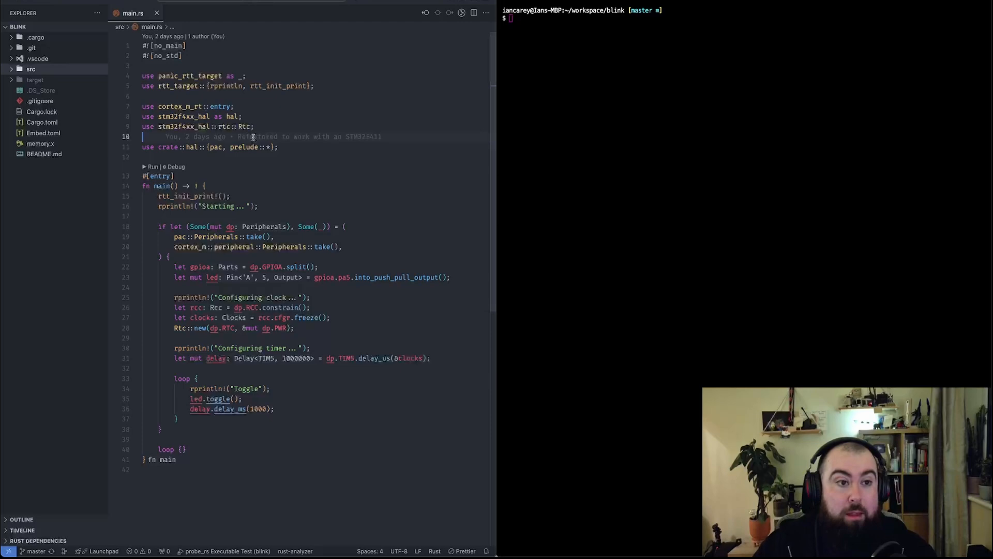
mouse_move(345, 230)
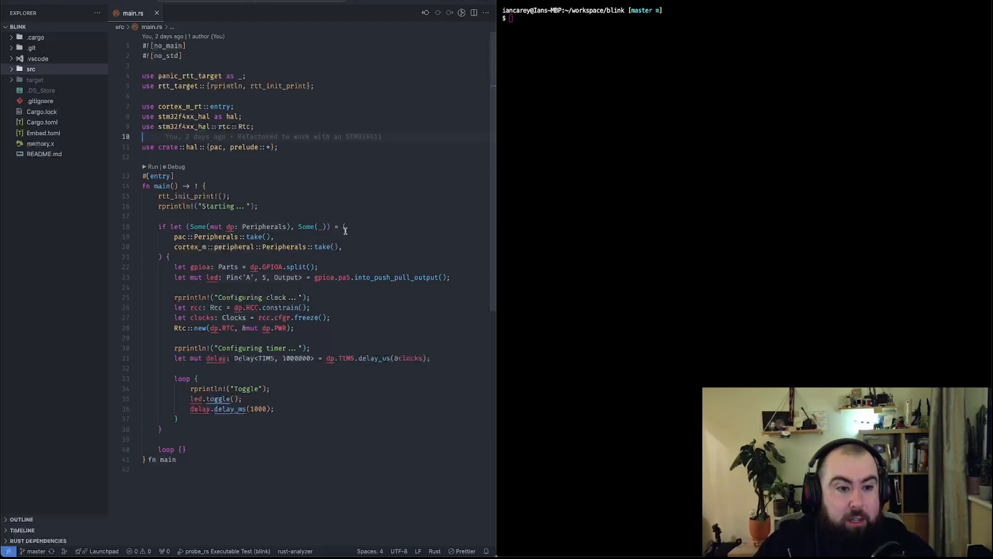
mouse_move(297, 496)
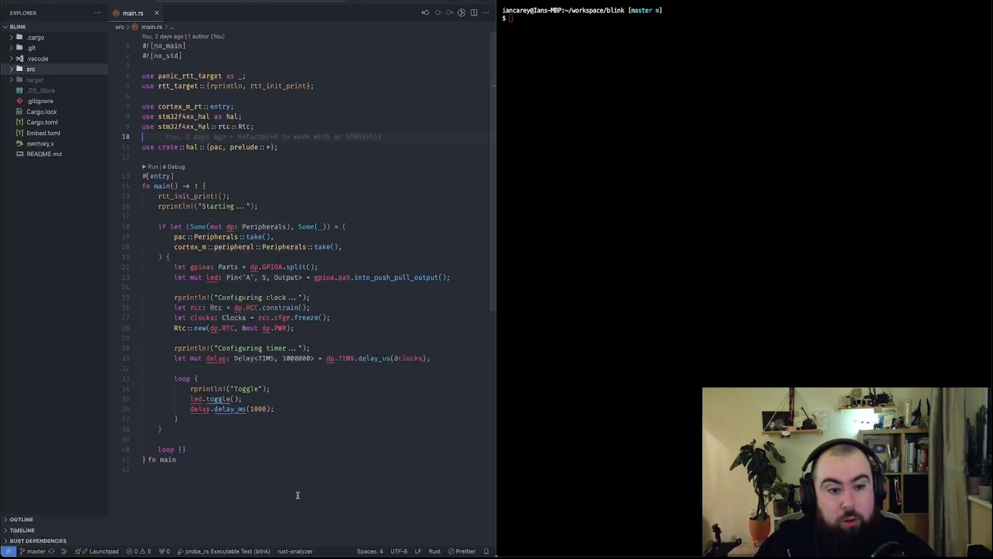
left_click(247, 368)
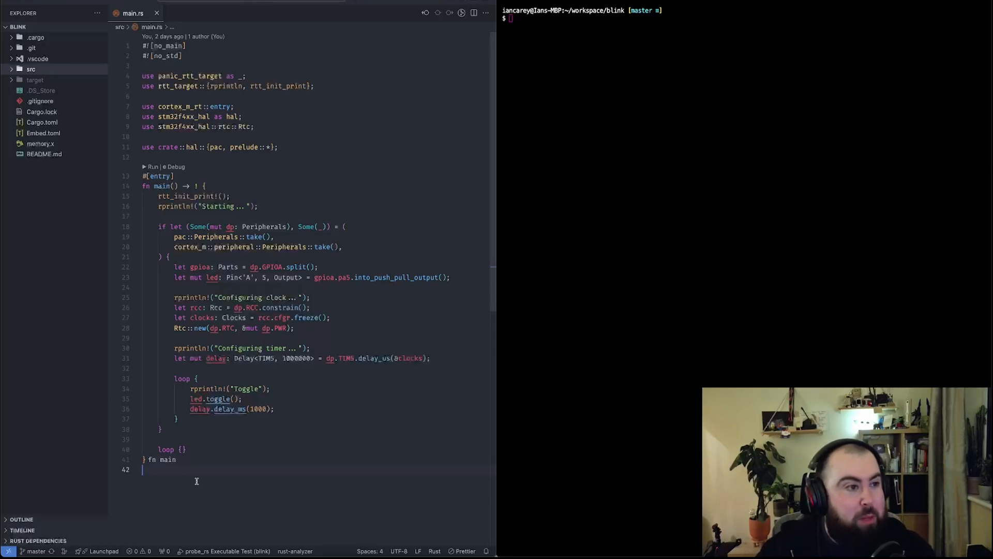
mouse_move(339, 417)
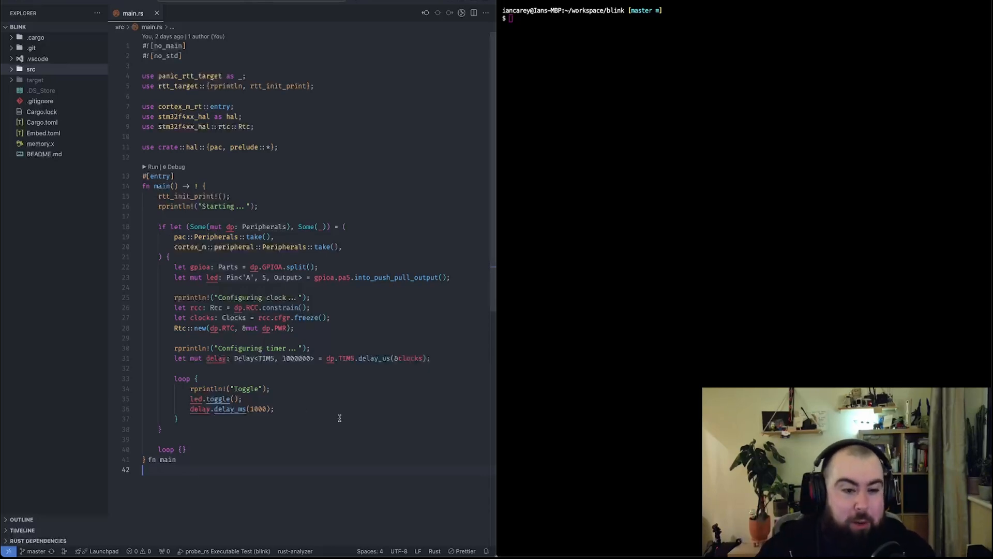
scroll("up", 3)
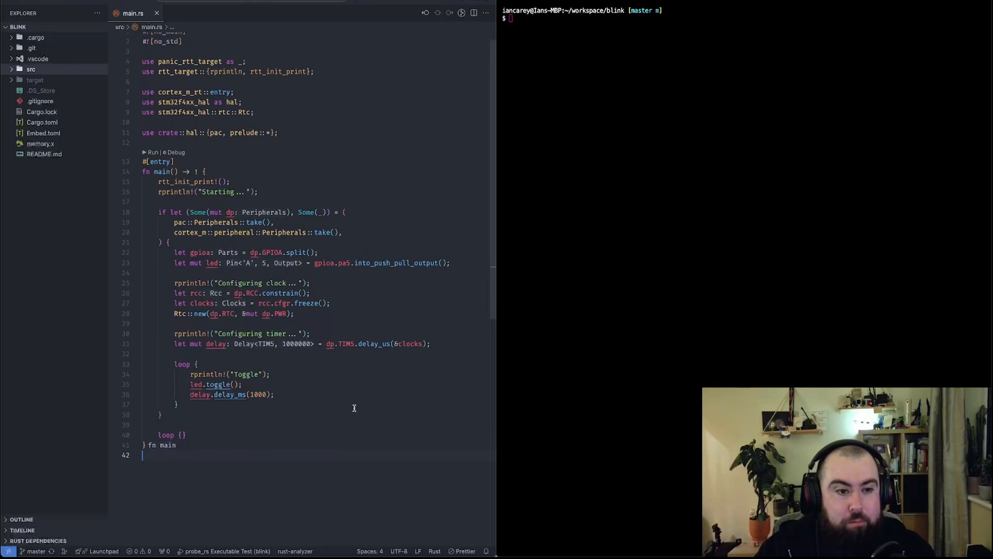
scroll("up", 3)
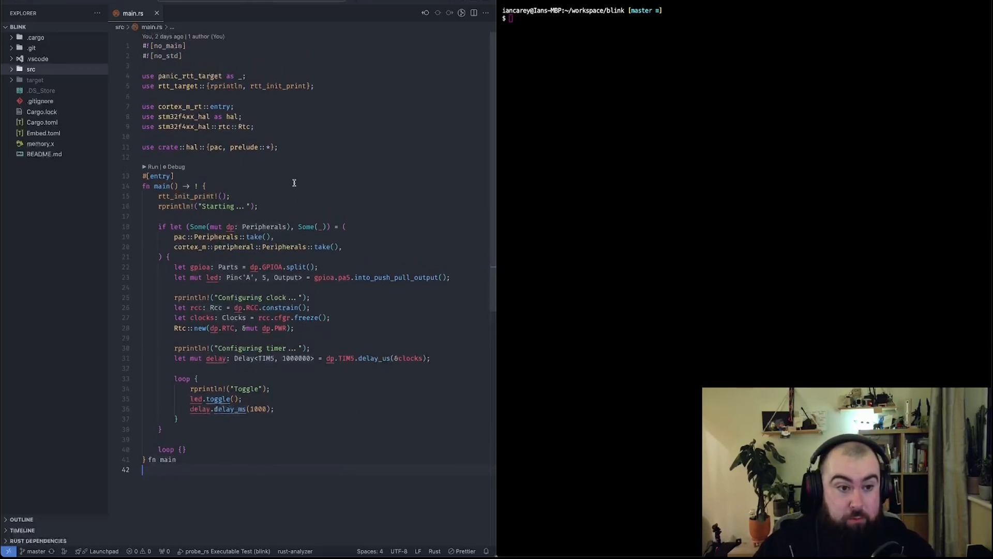
mouse_move(238, 40)
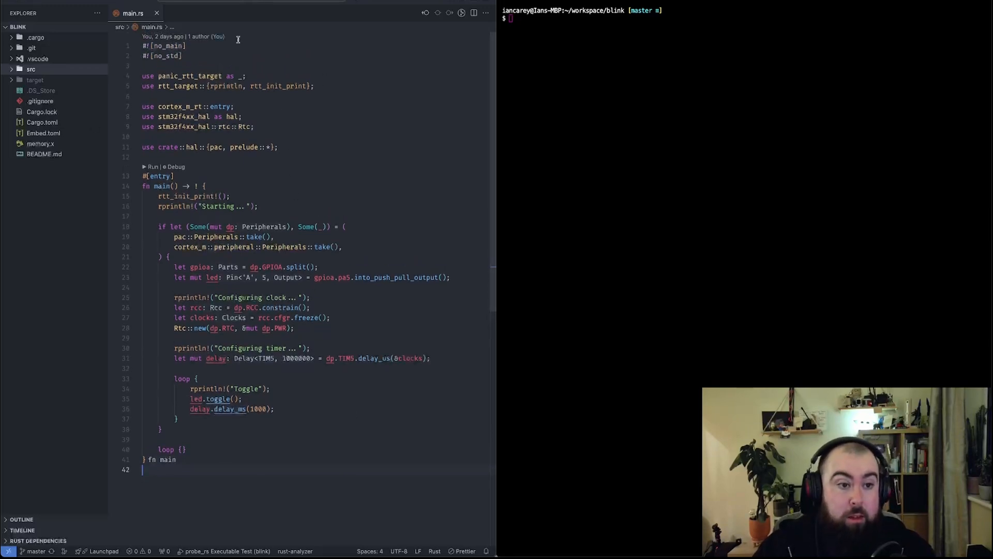
mouse_move(189, 67)
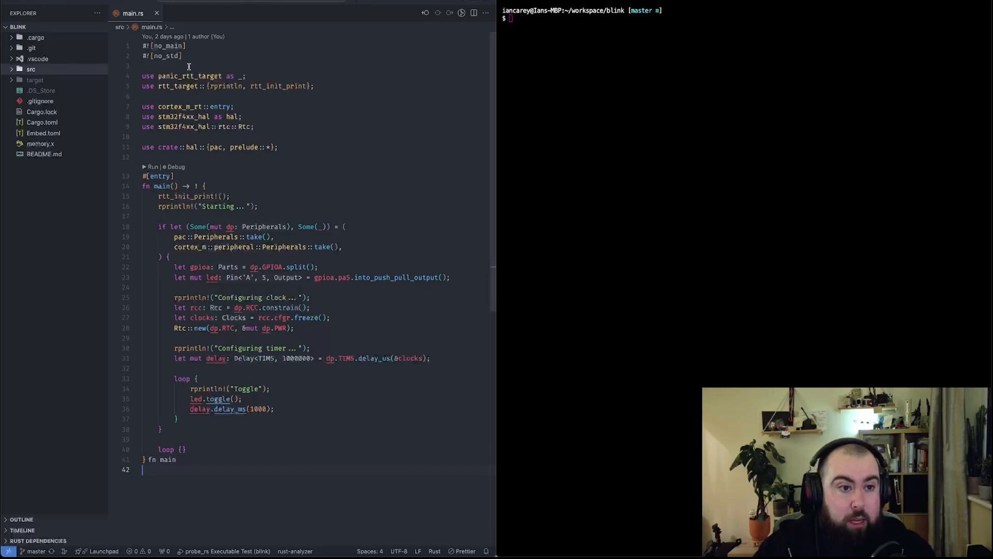
mouse_move(224, 127)
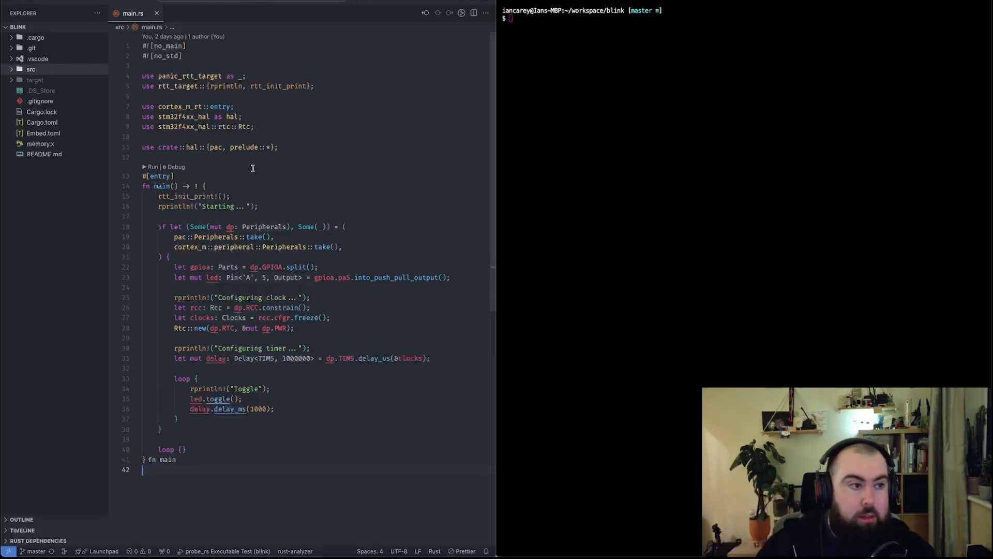
mouse_move(326, 203)
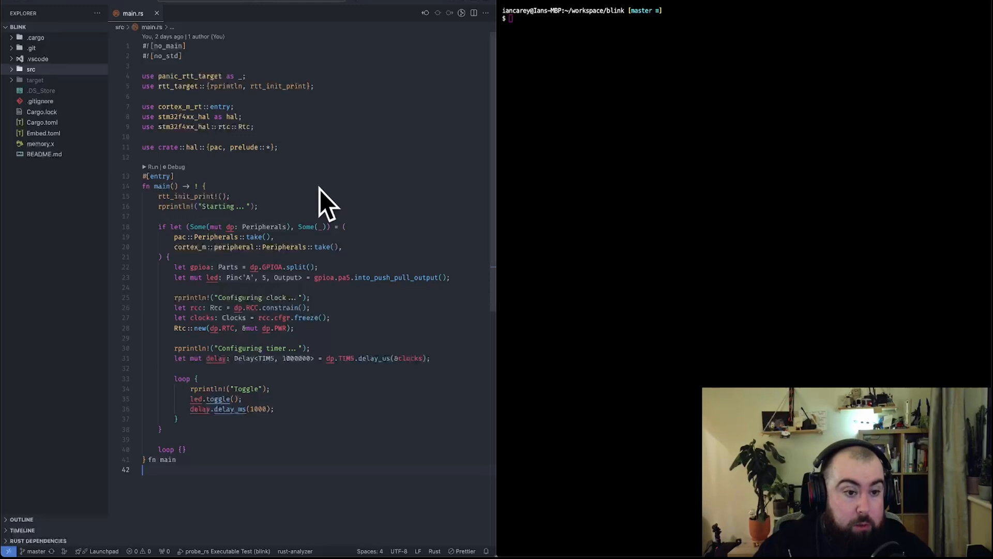
mouse_move(319, 140)
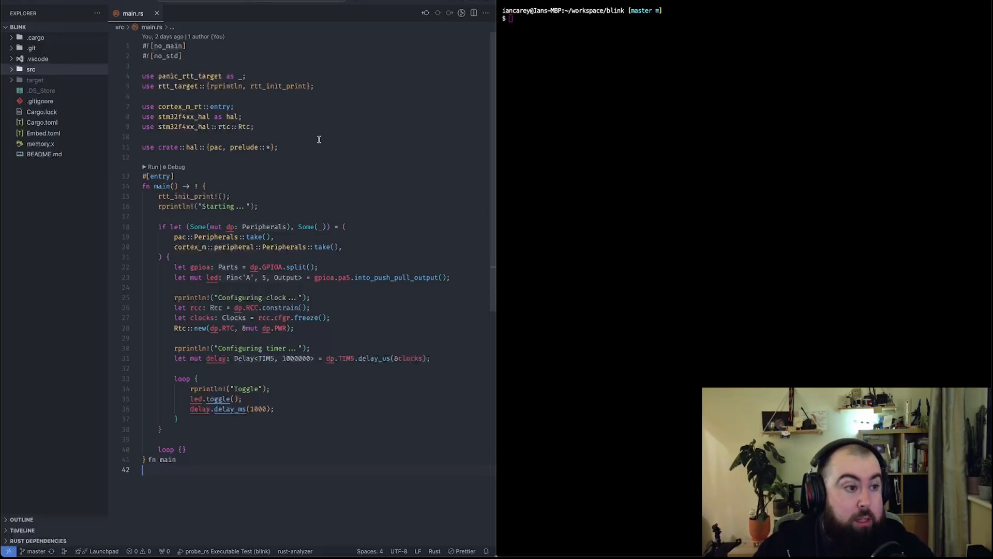
mouse_move(275, 108)
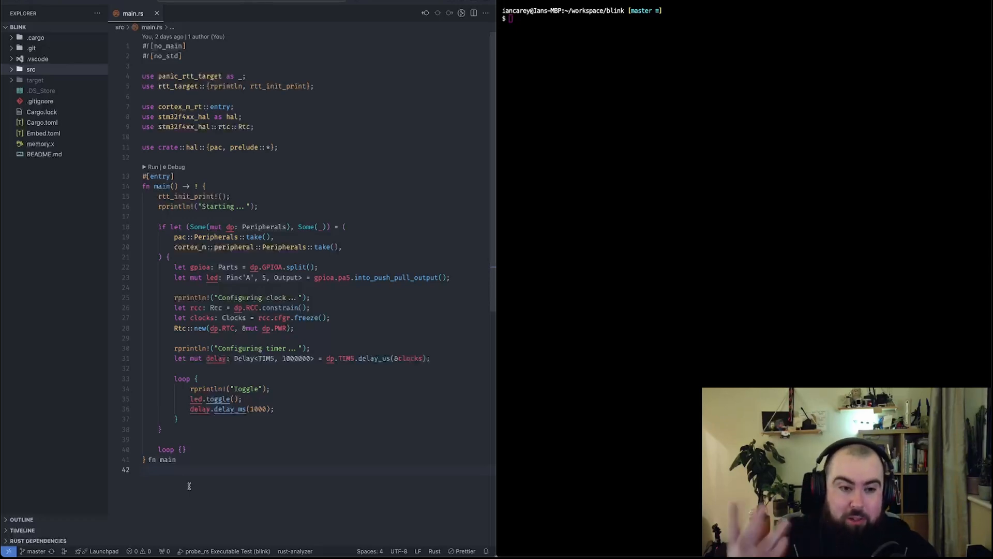
mouse_move(247, 472)
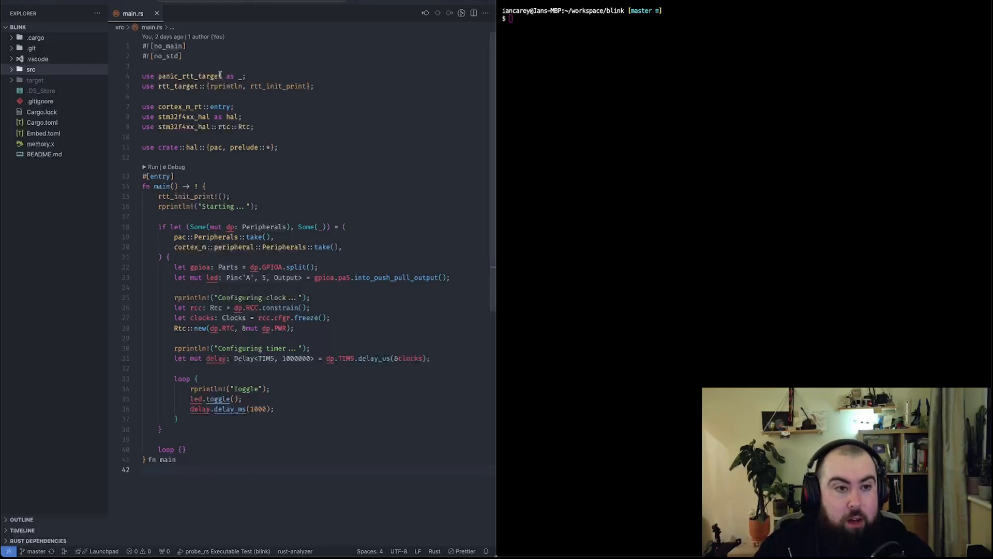
mouse_move(289, 75)
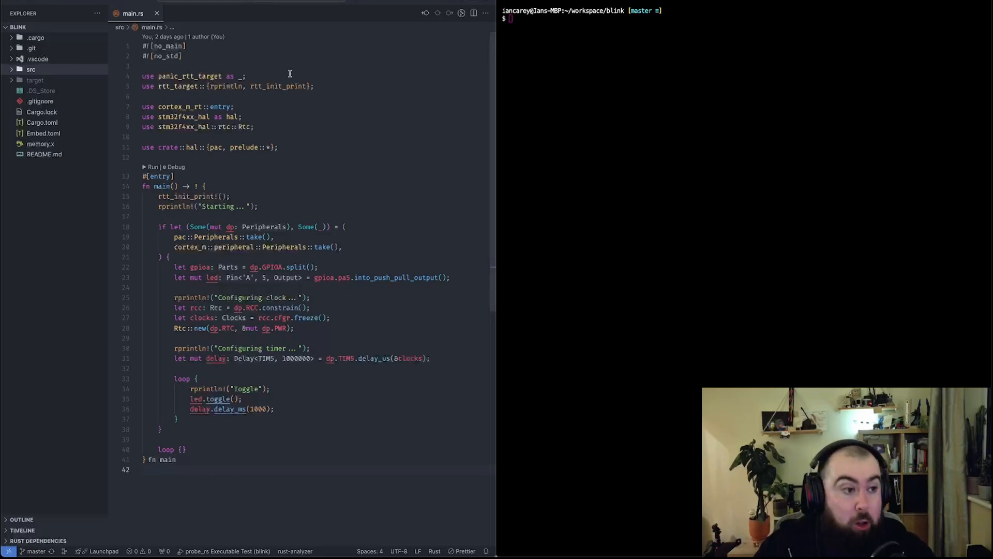
mouse_move(238, 32)
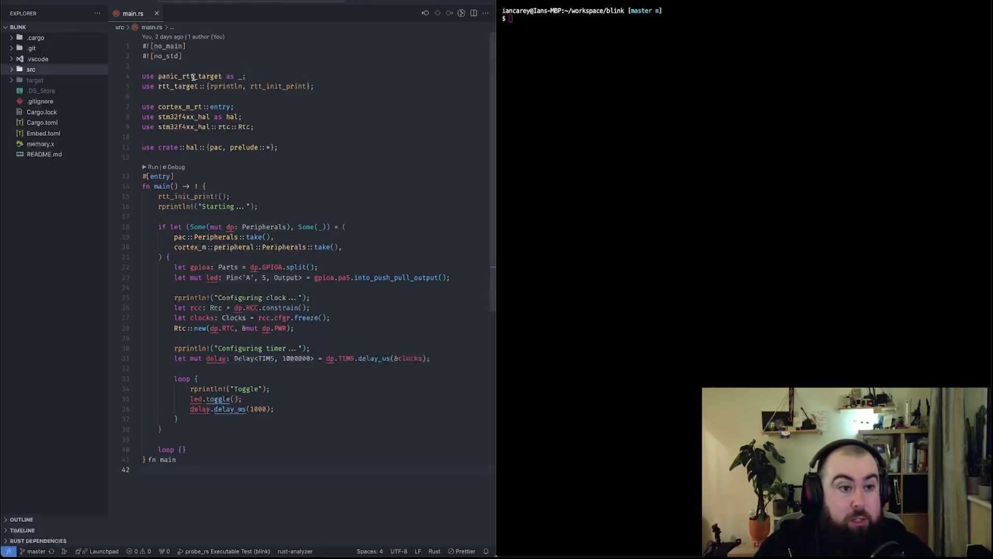
scroll("up", 3)
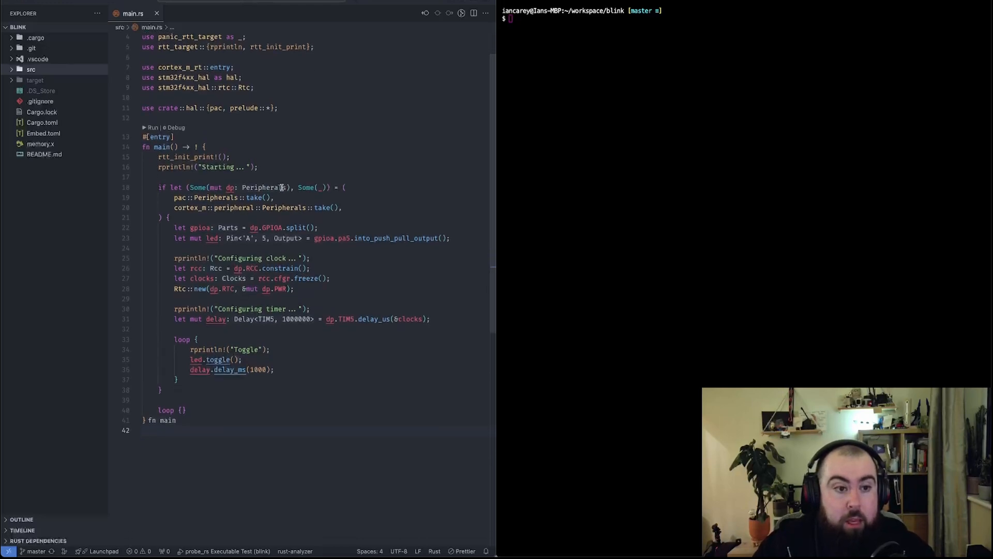
scroll("up", 3)
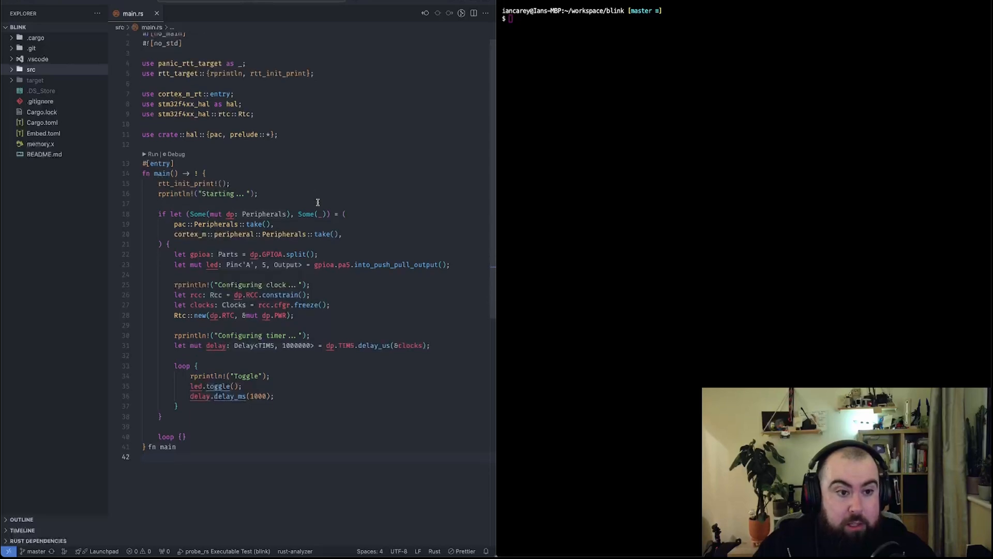
scroll("up", 3)
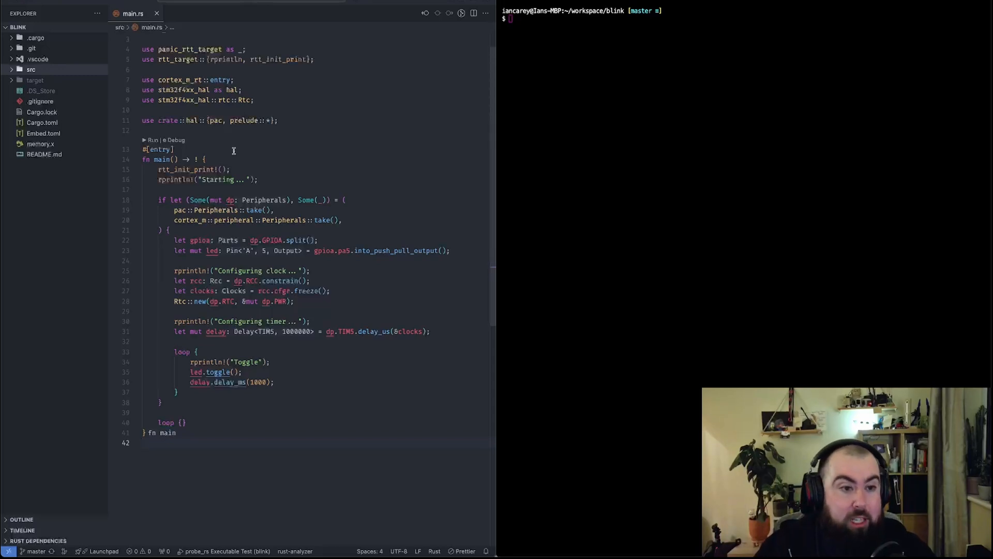
scroll("up", 3)
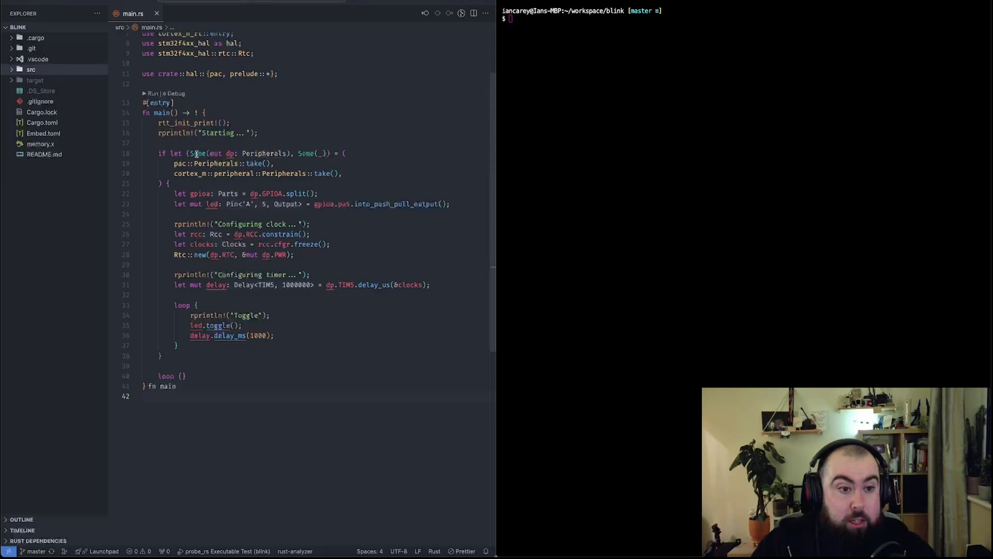
scroll("up", 3)
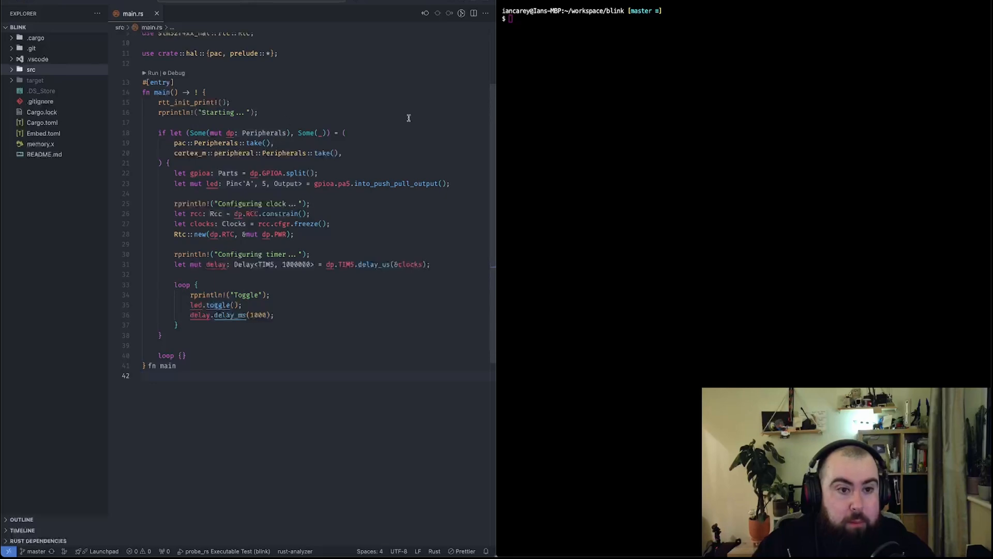
mouse_move(190, 165)
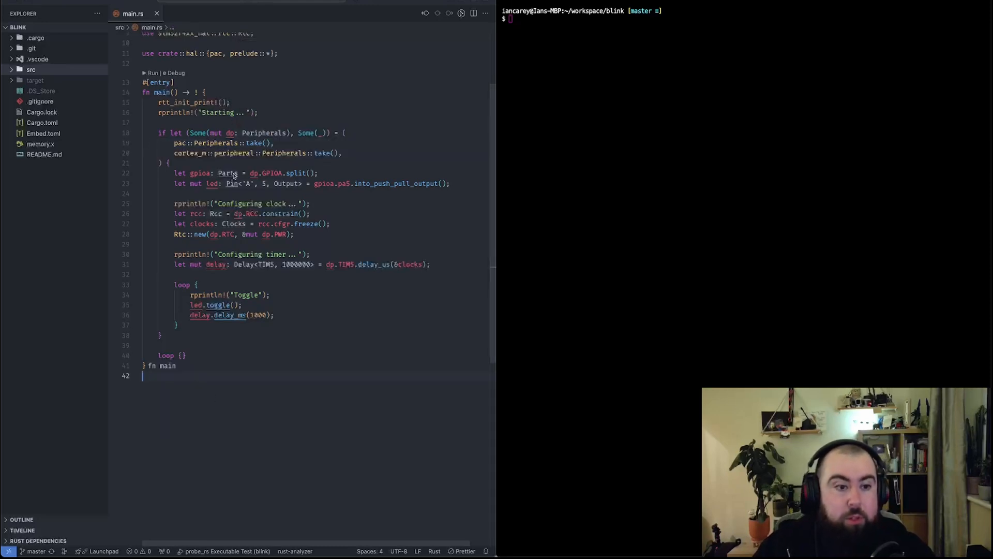
scroll("up", 3)
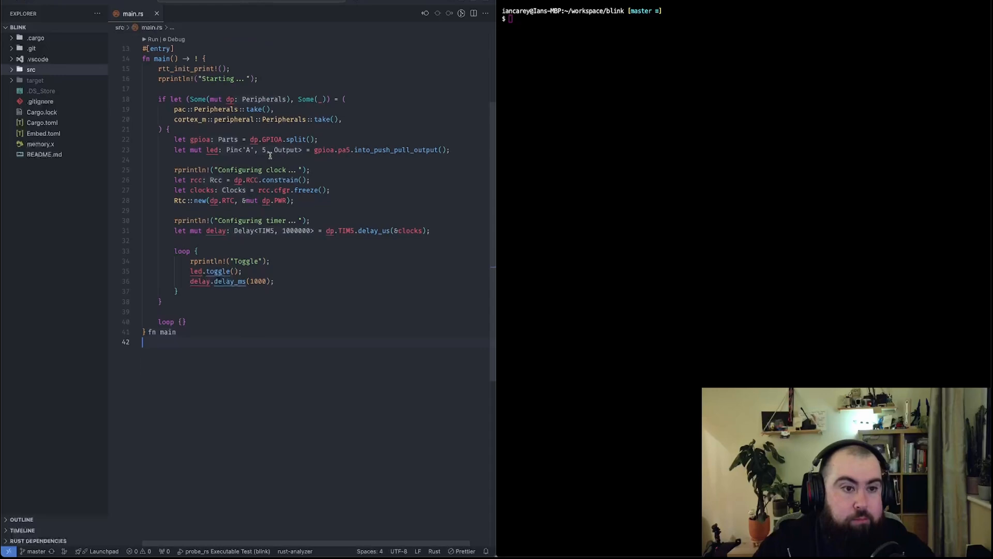
left_click(200, 139)
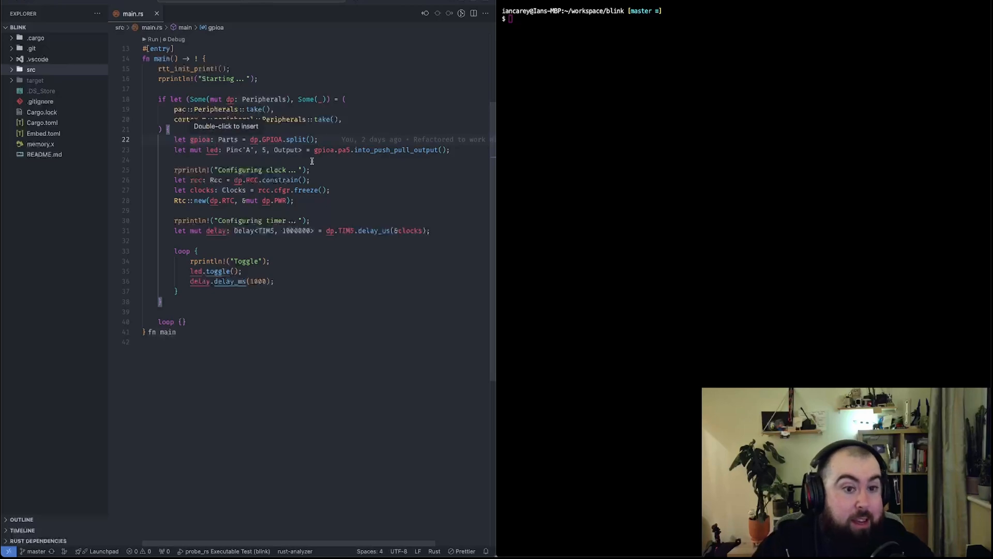
mouse_move(348, 149)
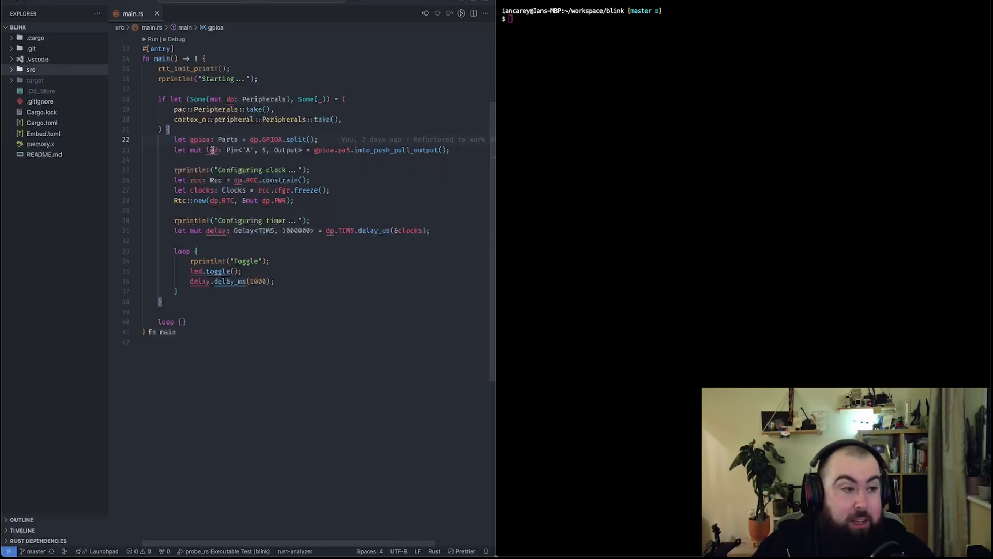
mouse_move(211, 150)
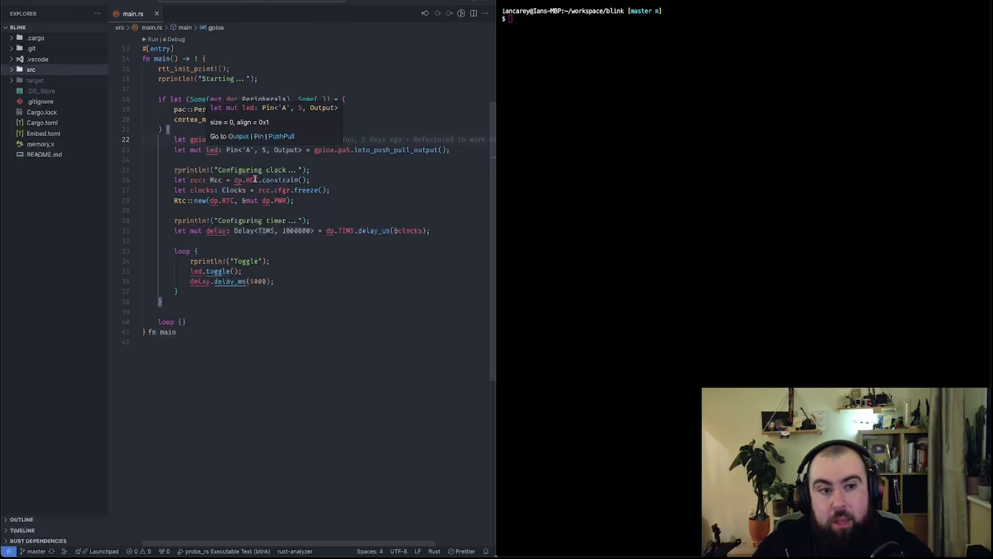
mouse_move(305, 189)
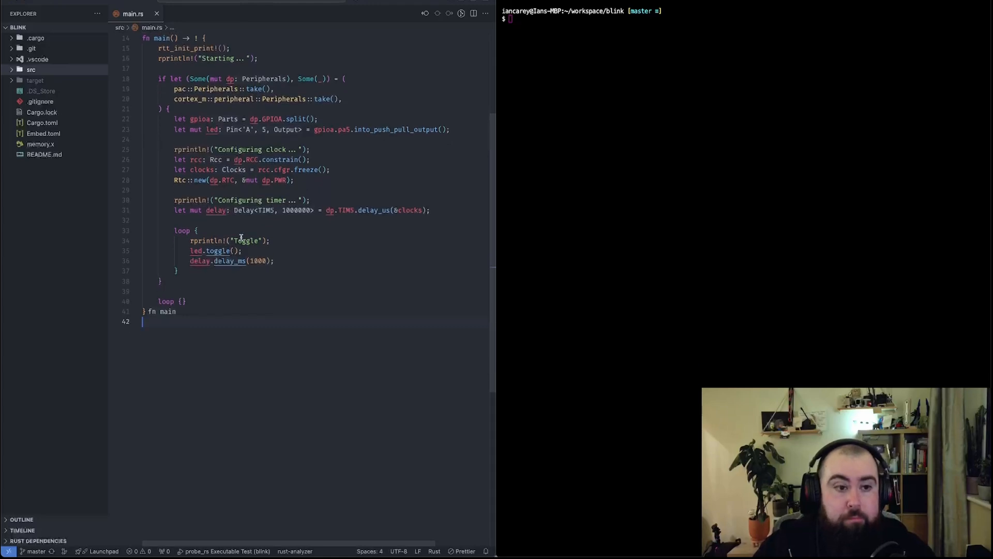
scroll("up", 3)
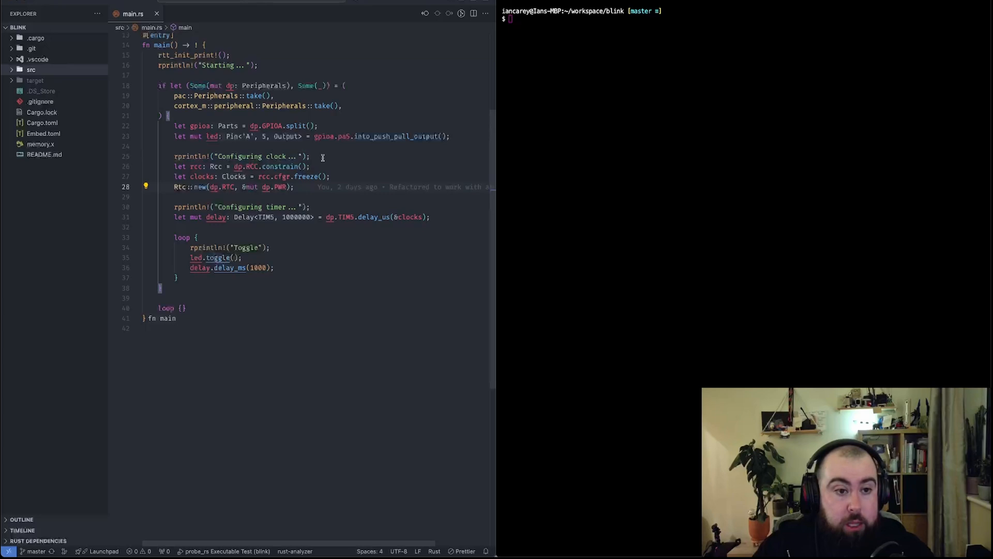
mouse_move(335, 160)
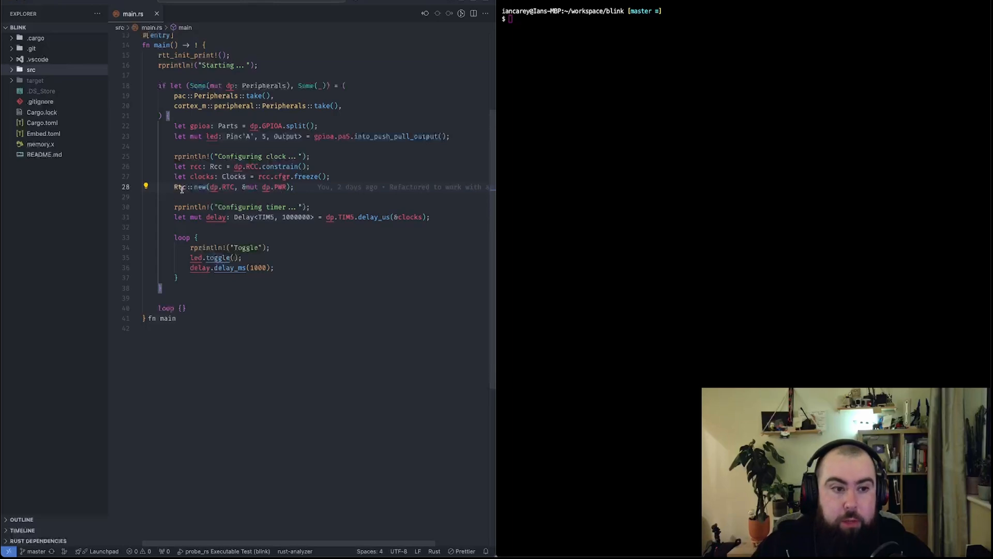
mouse_move(180, 186)
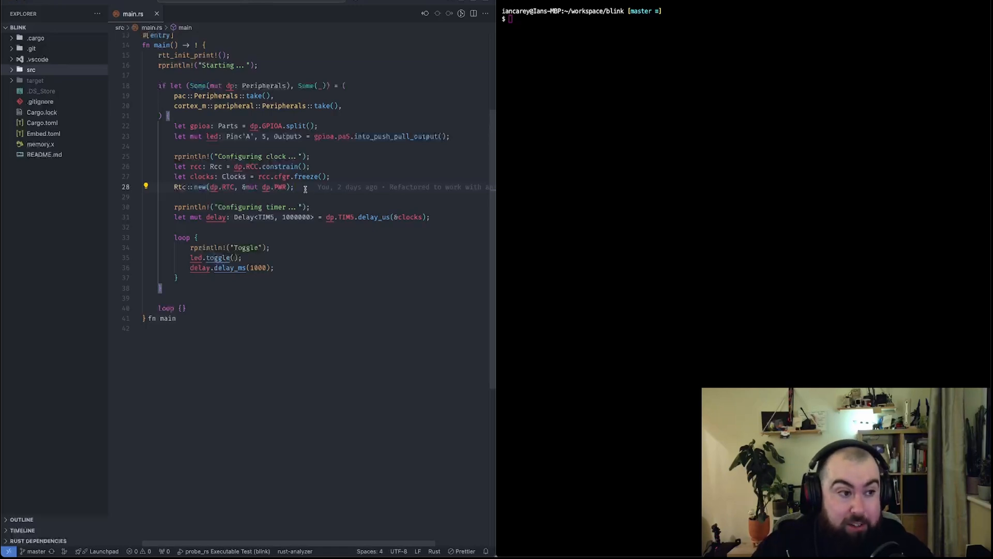
mouse_move(249, 186)
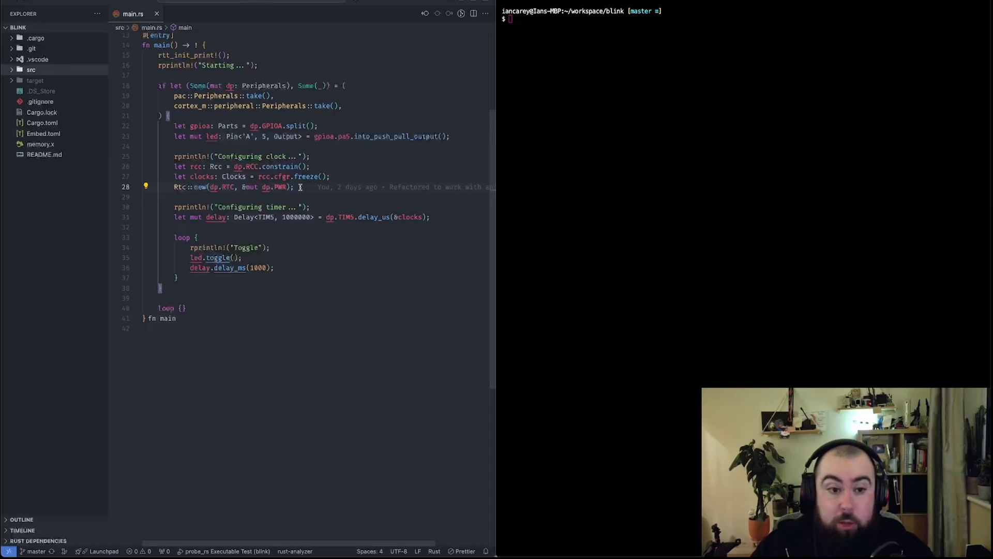
mouse_move(306, 331)
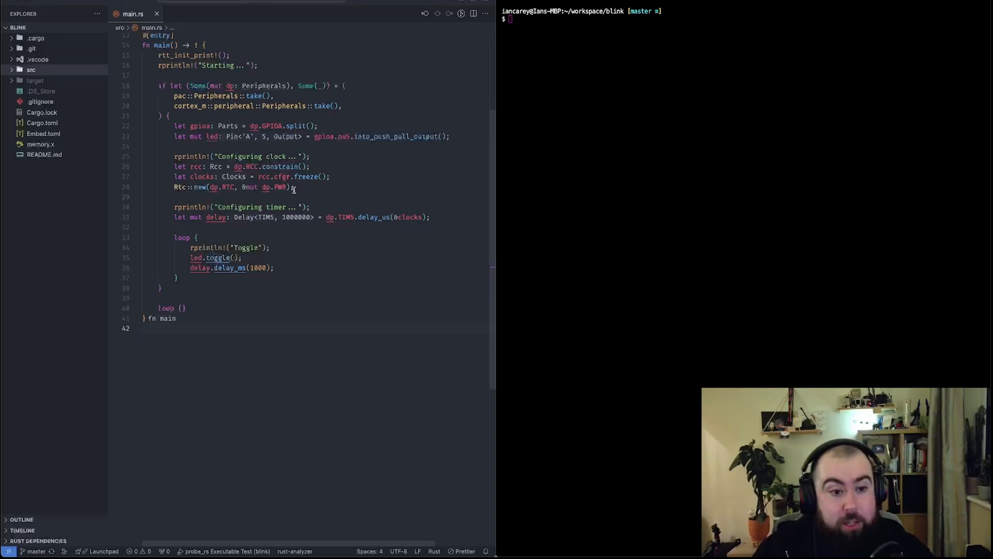
scroll("down", 3)
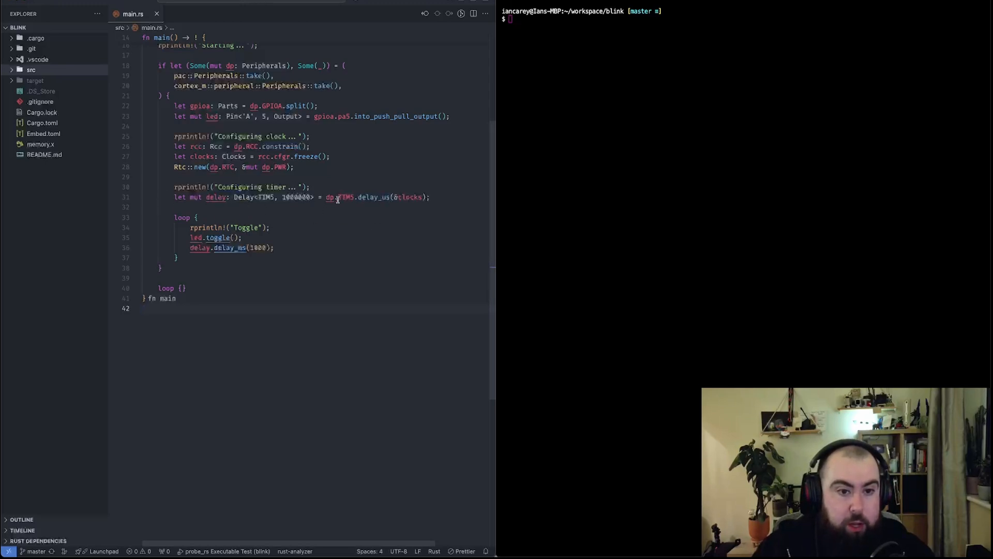
mouse_move(424, 216)
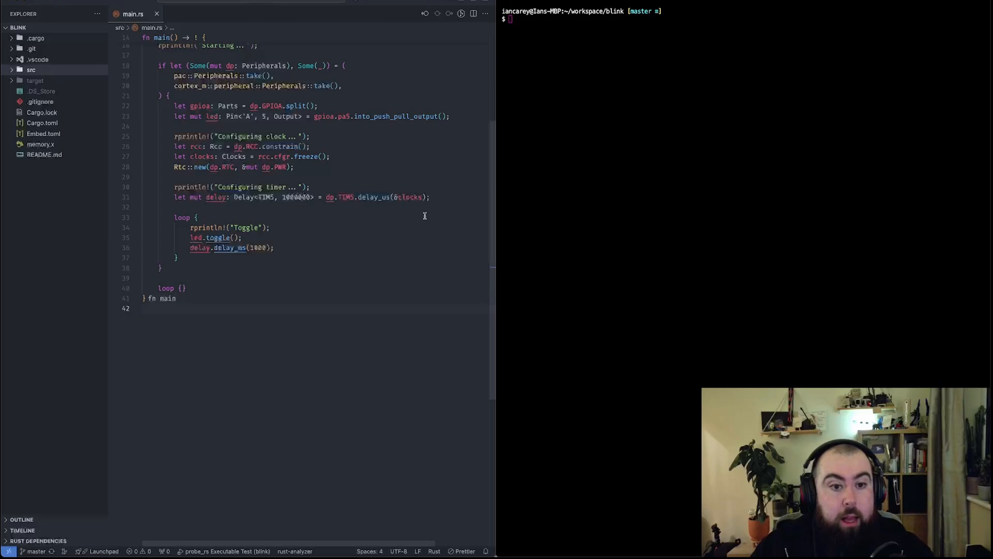
scroll("up", 3)
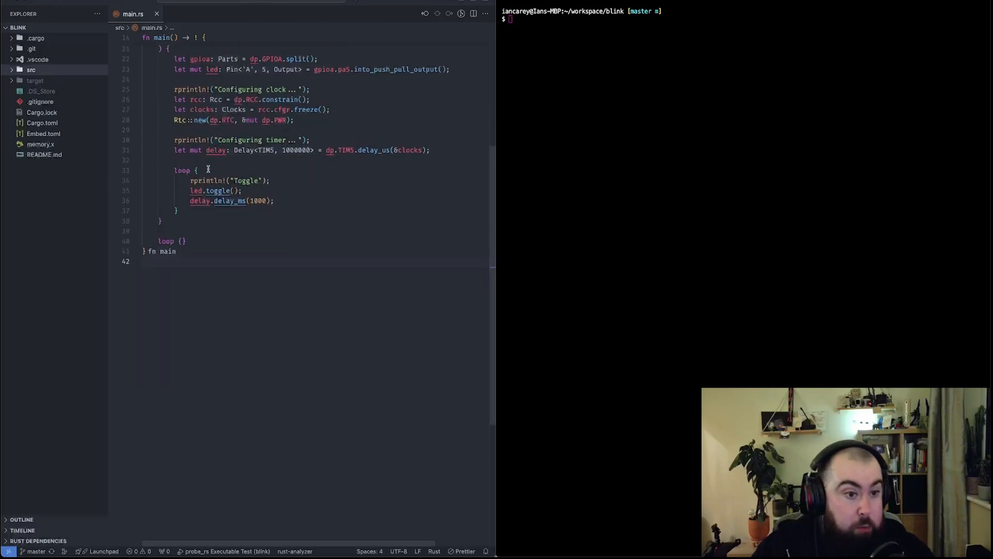
mouse_move(182, 171)
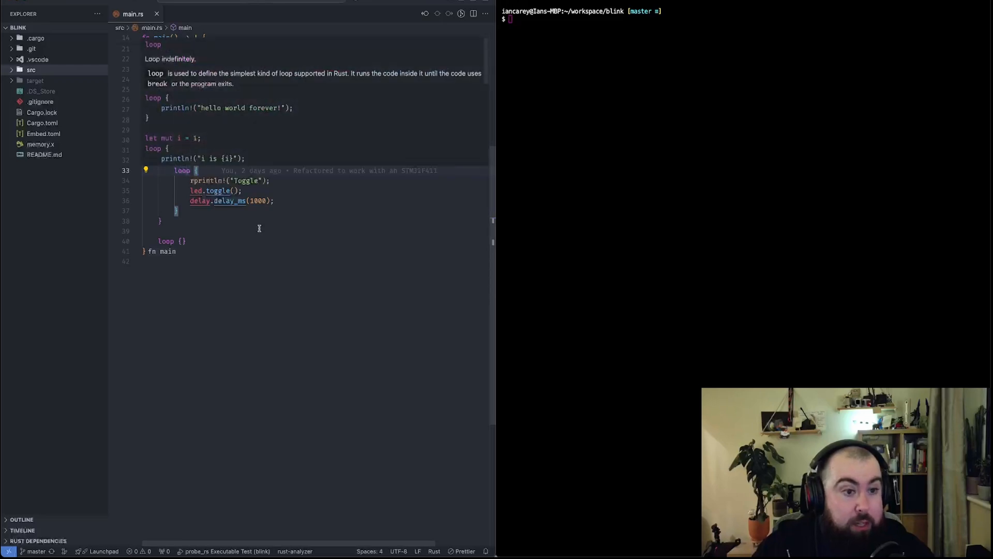
scroll("up", 3)
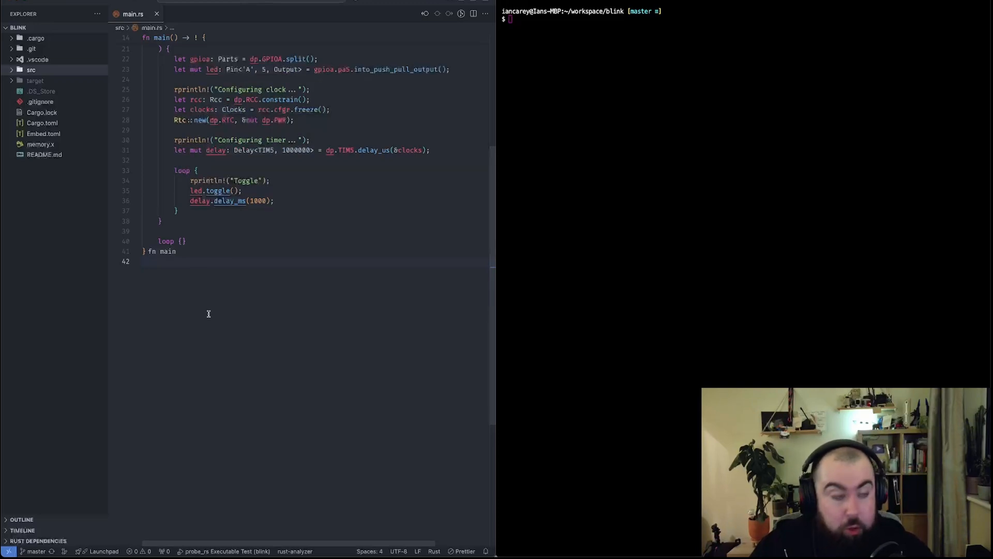
mouse_move(211, 297)
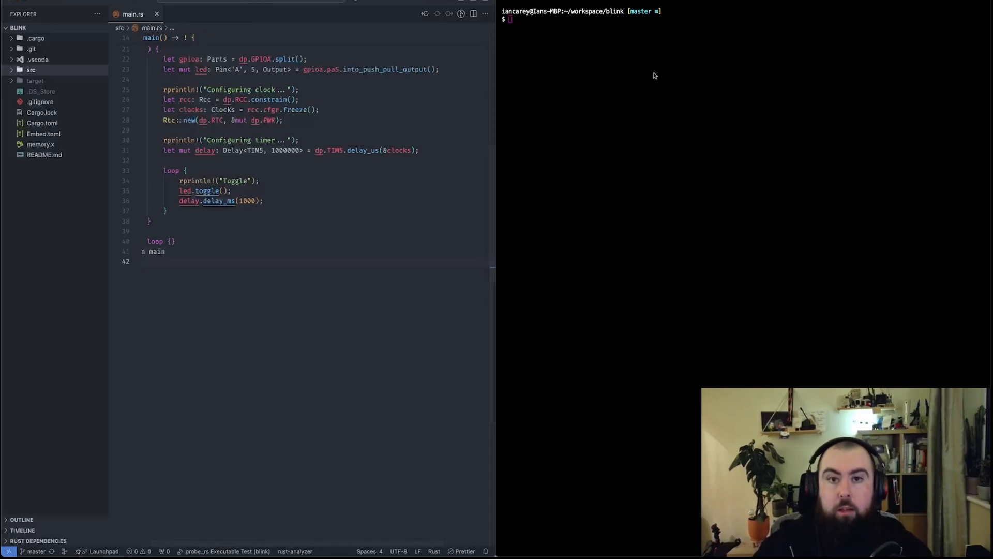
scroll("up", 3)
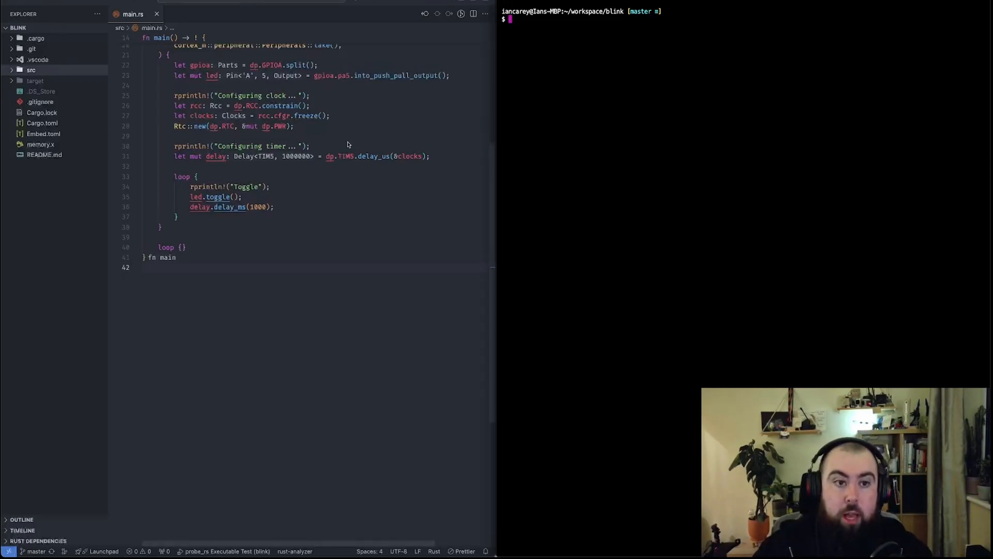
scroll("up", 3)
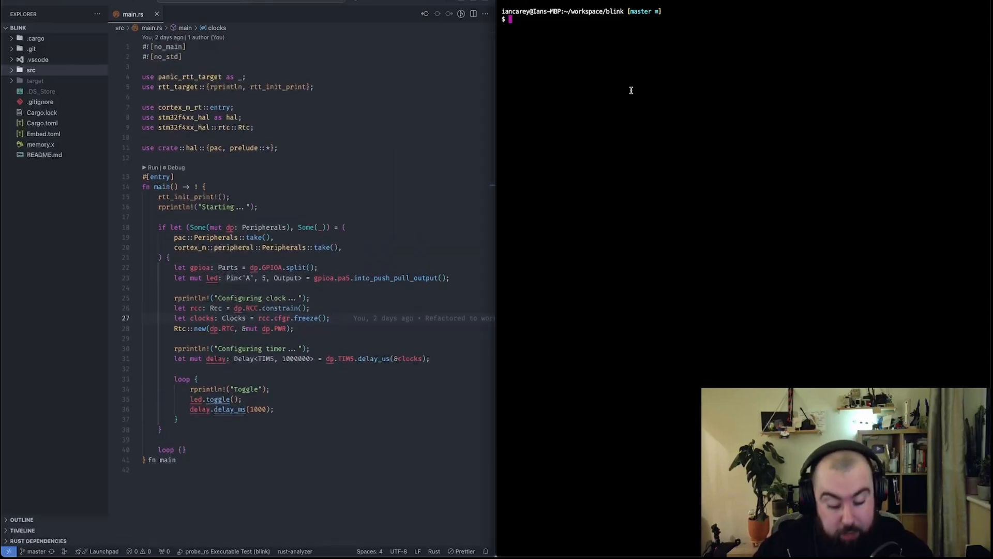
Step: Run cargo embed in the terminal to build and flash the board
type("cargo em")
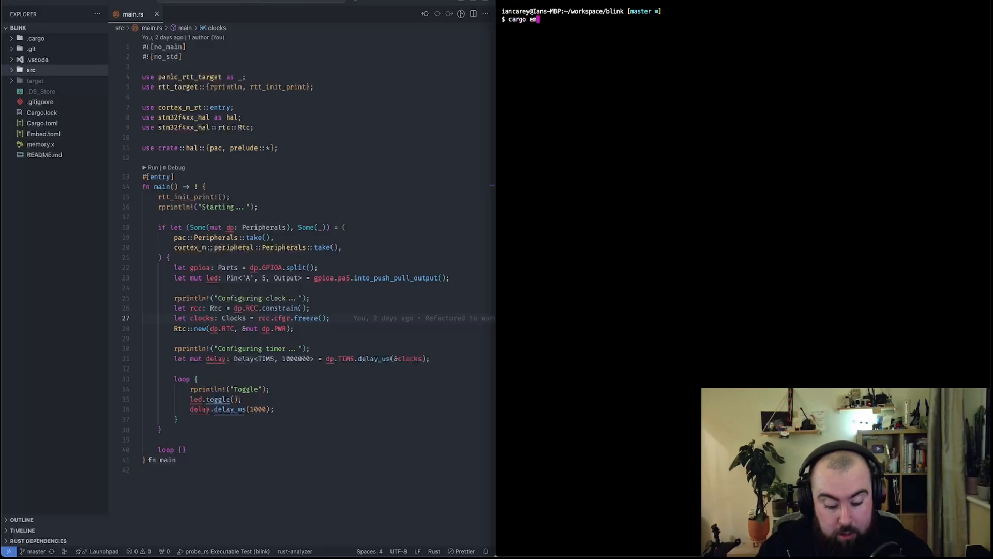
type("bed")
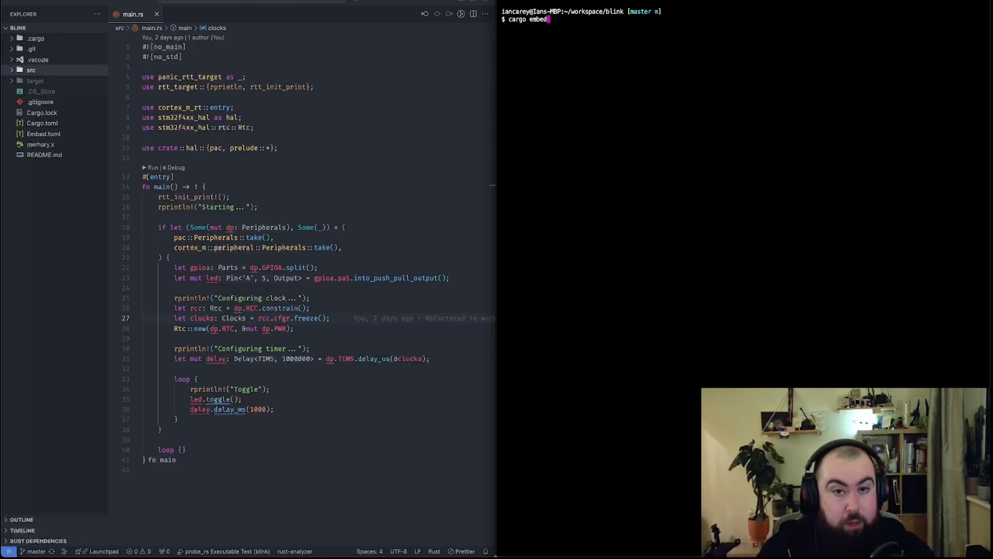
key("Return")
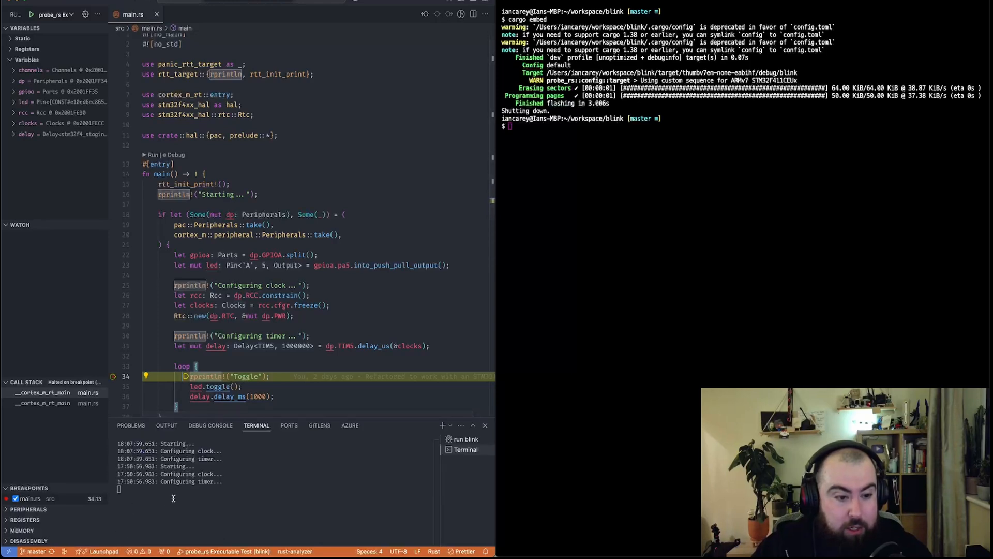
Step: Continue so Toggle messages print, peek into gpio.rs, then stop the debug session
scroll("down", 3)
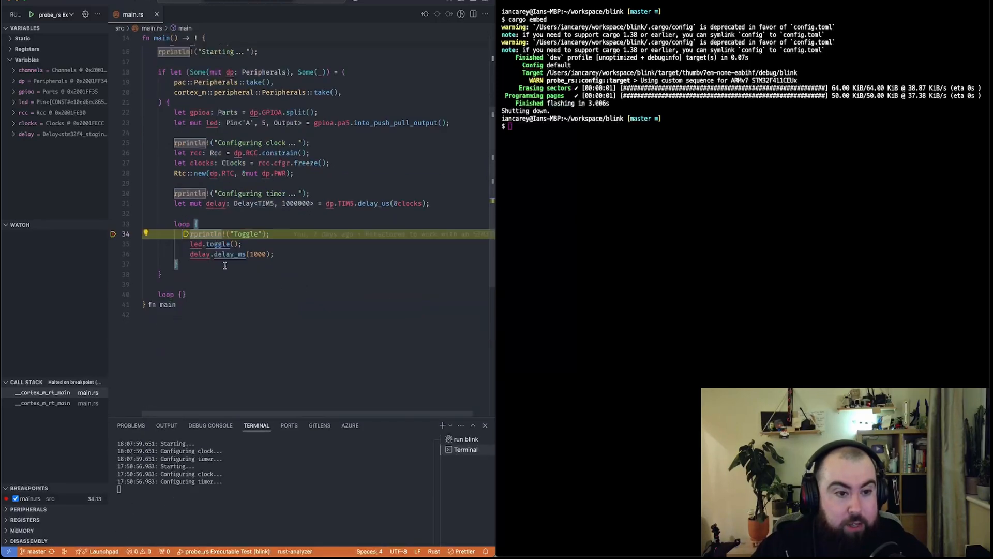
scroll("up", 3)
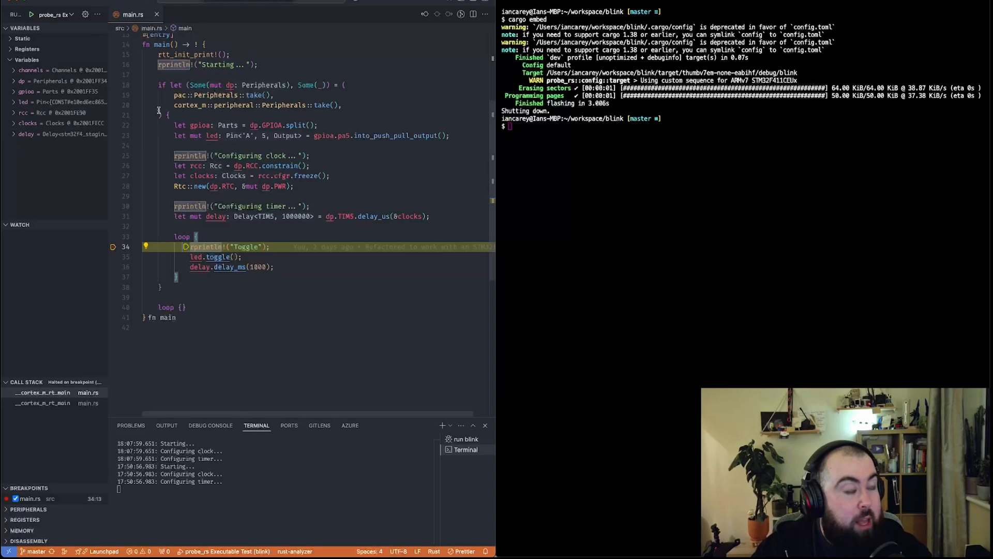
scroll("up", 3)
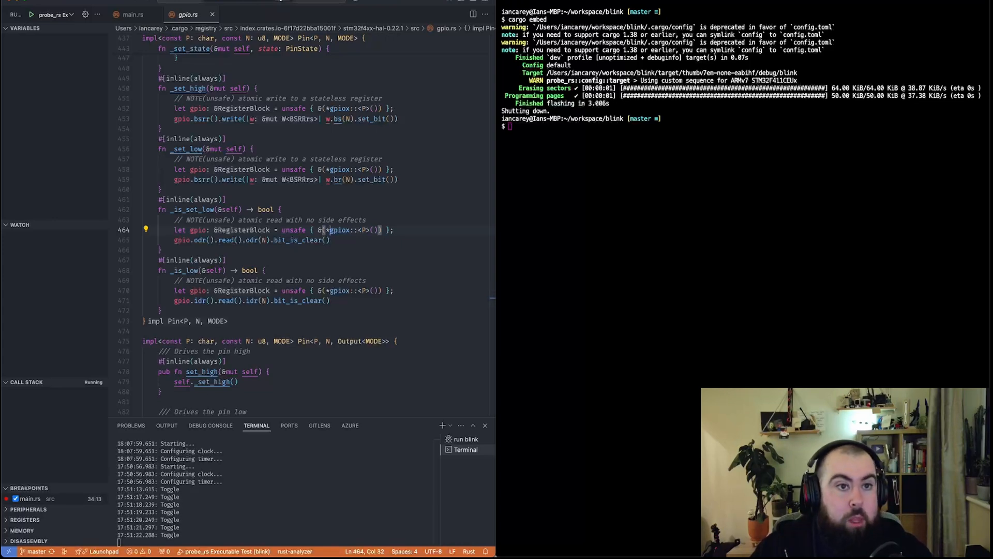
left_click(328, 198)
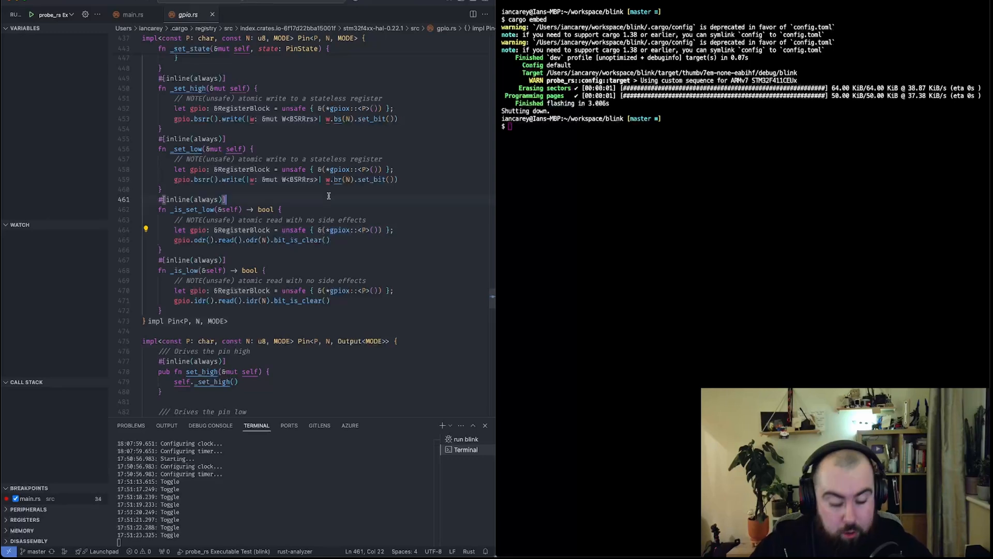
left_click(9, 13)
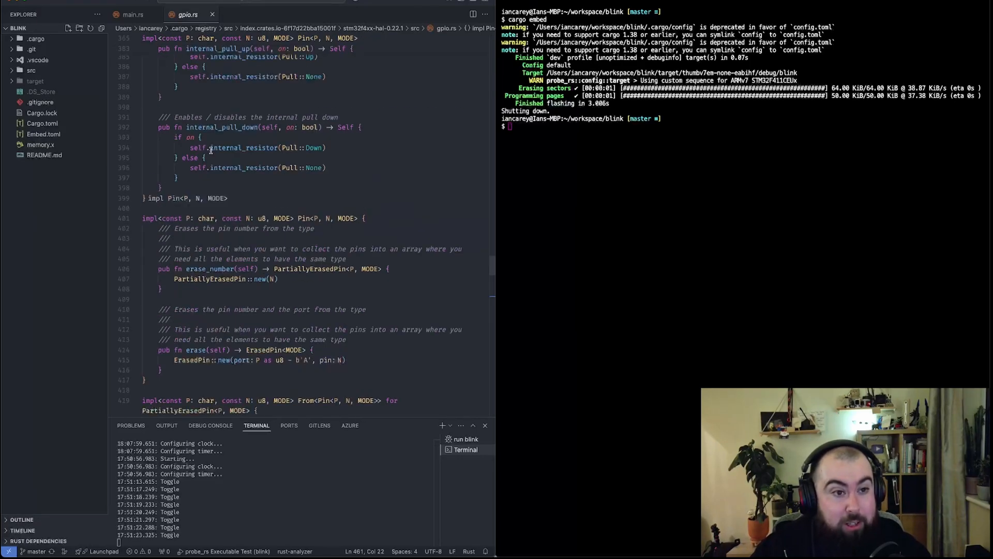
Step: Return to main.rs and close the debug output panel
left_click(133, 13)
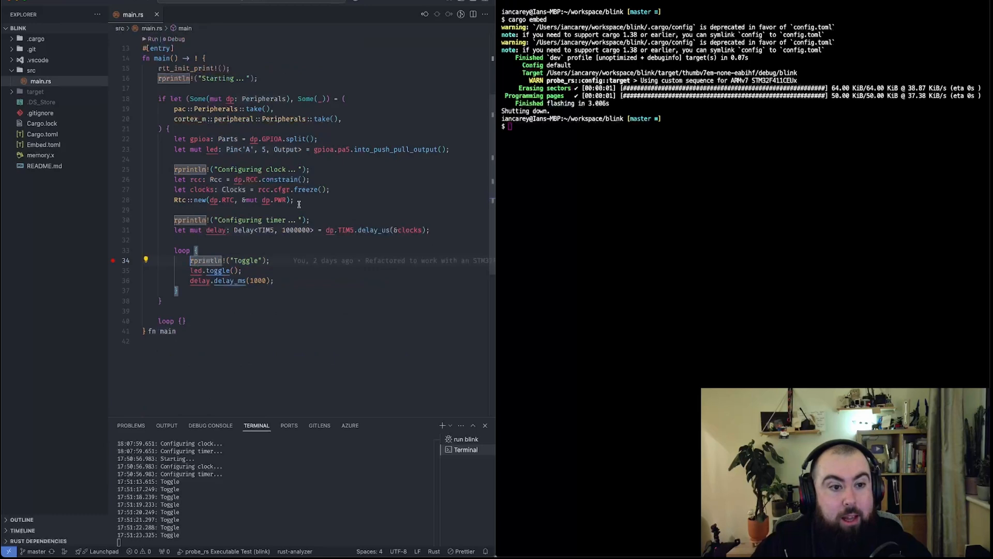
scroll("up", 3)
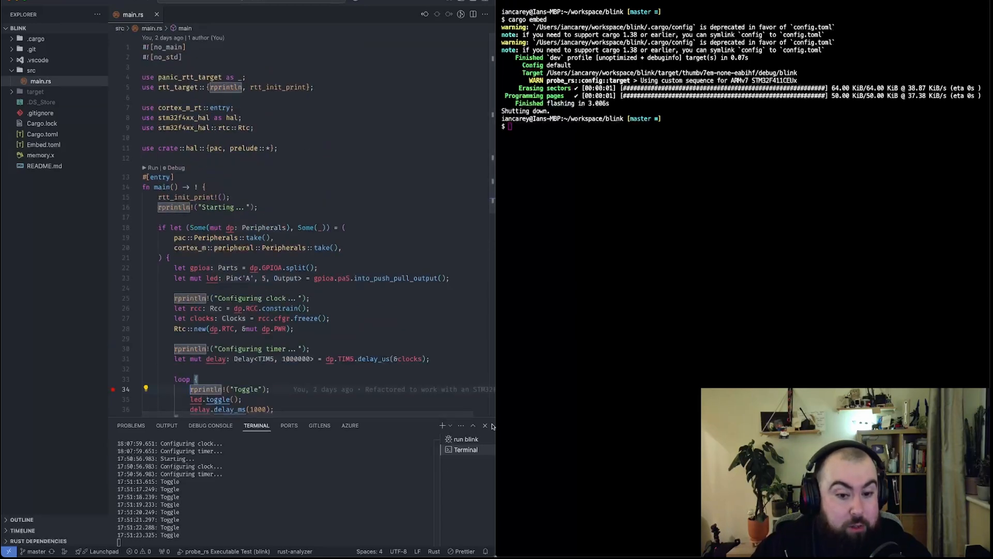
left_click(278, 148)
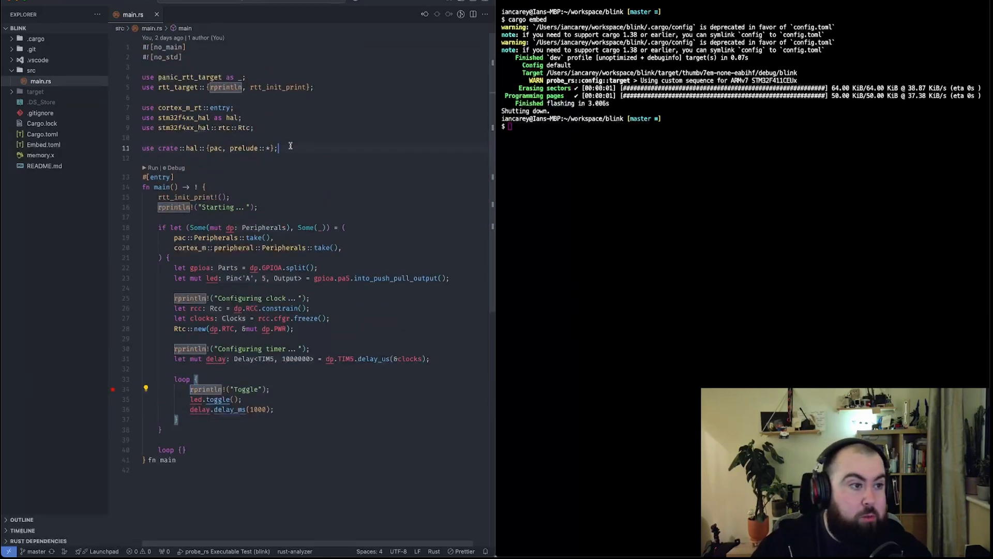
left_click(144, 98)
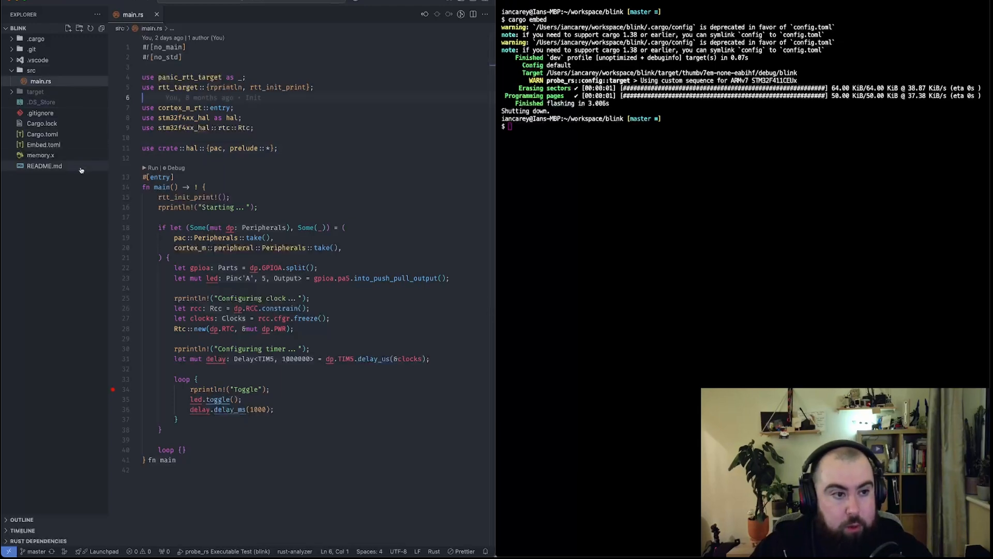
Step: Read the README's Set Up, Chip Specific Config and VSCode sections, then switch to Cargo.toml
left_click(44, 165)
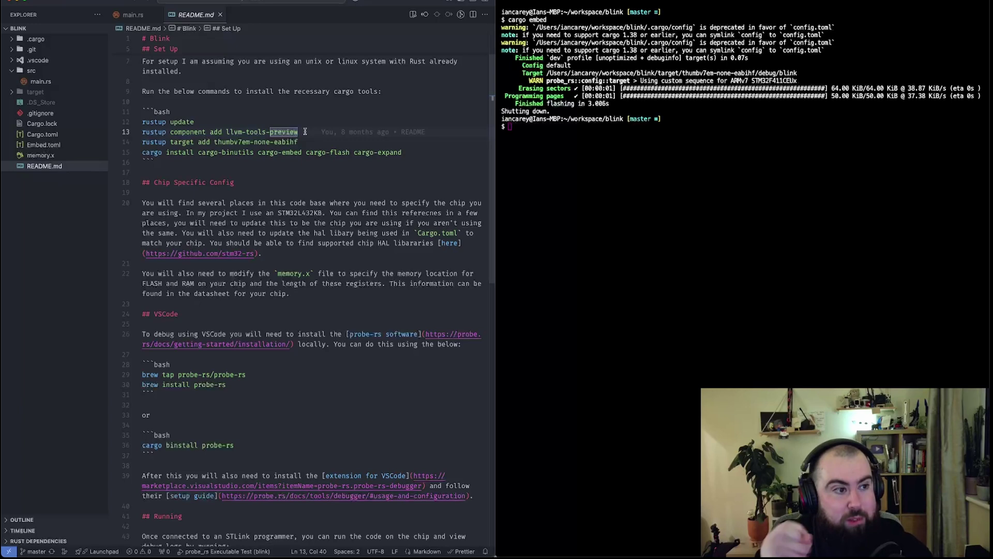
mouse_move(300, 156)
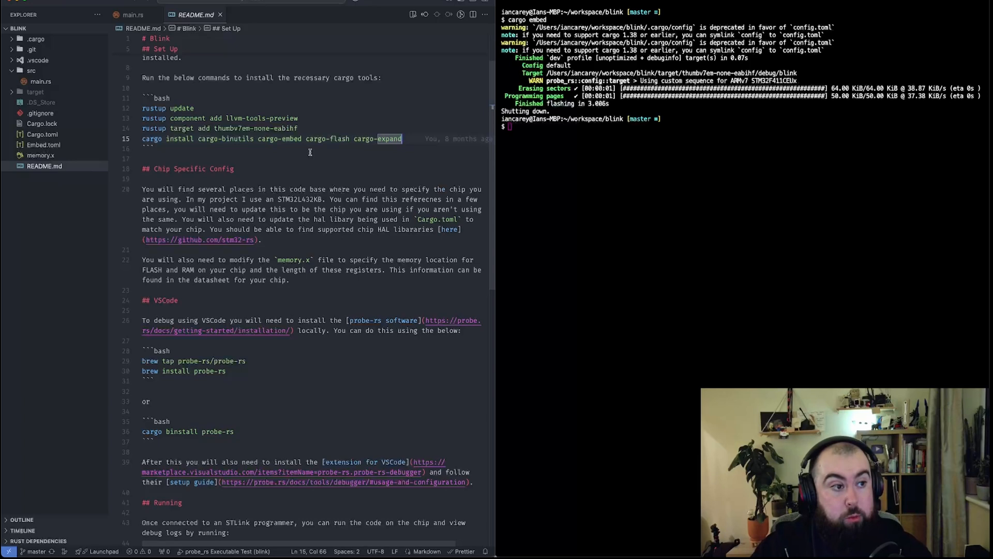
left_click(255, 139)
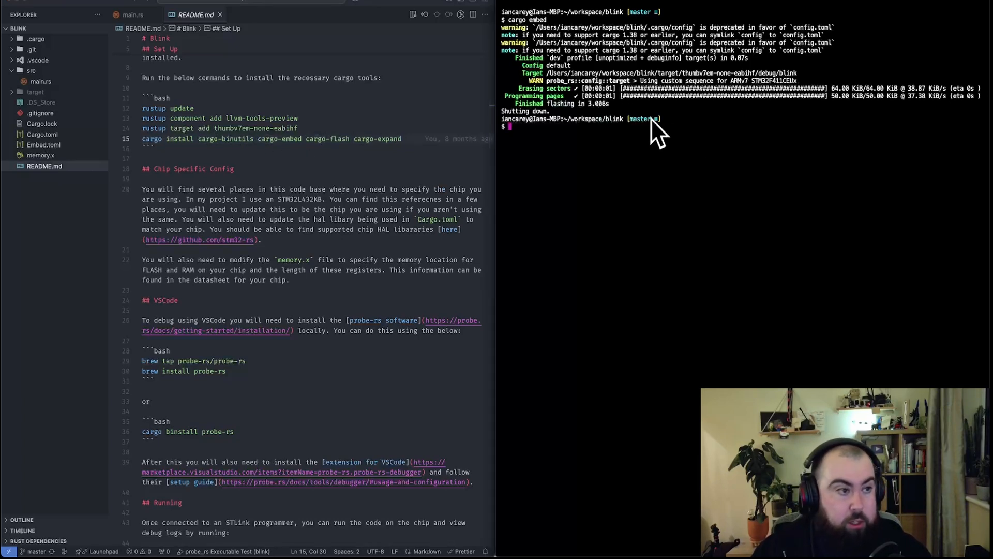
double_click(151, 138)
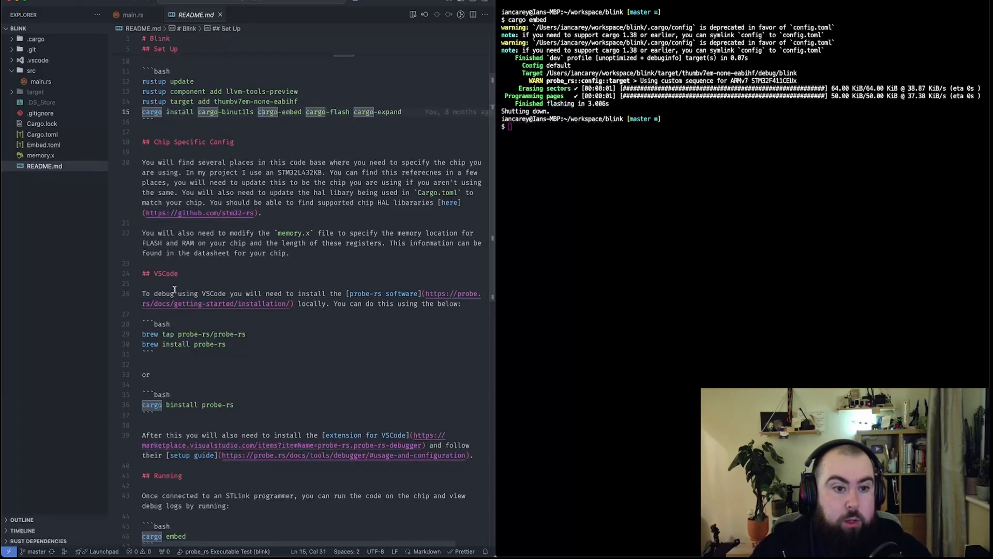
mouse_move(323, 193)
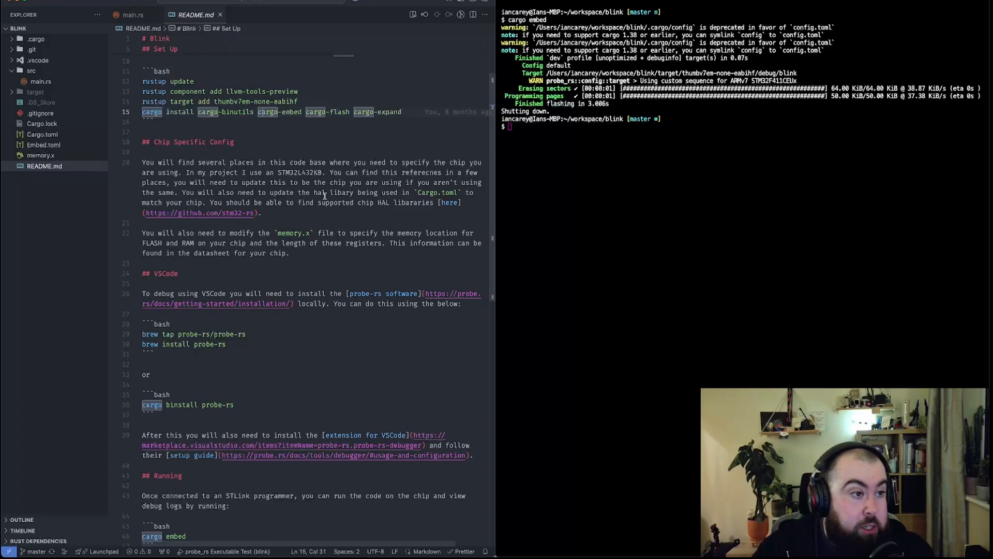
scroll("up", 3)
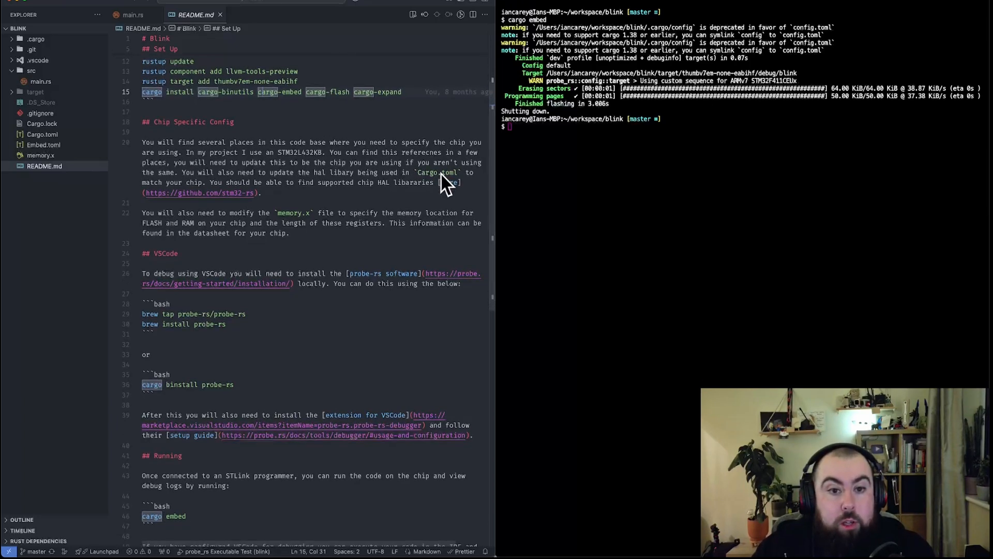
mouse_move(65, 137)
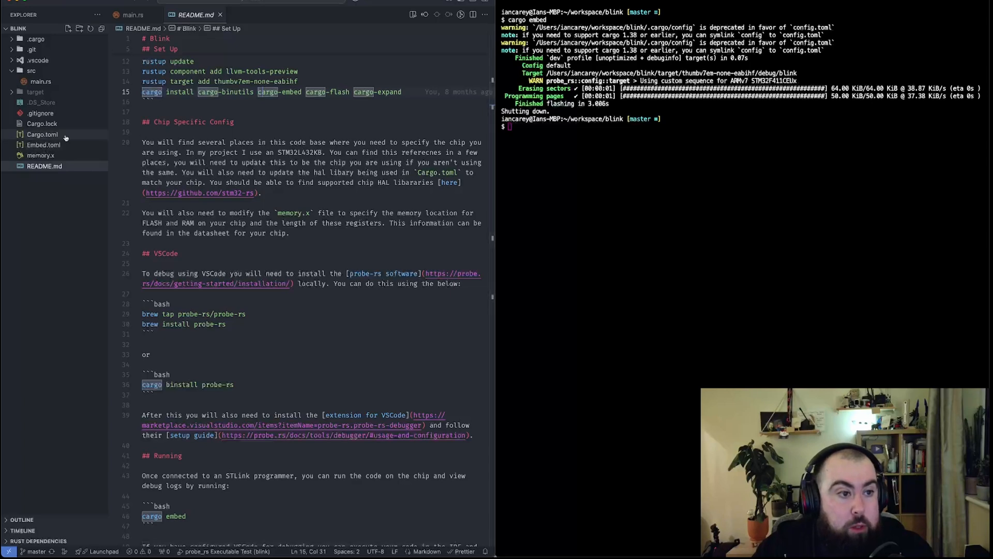
left_click(42, 135)
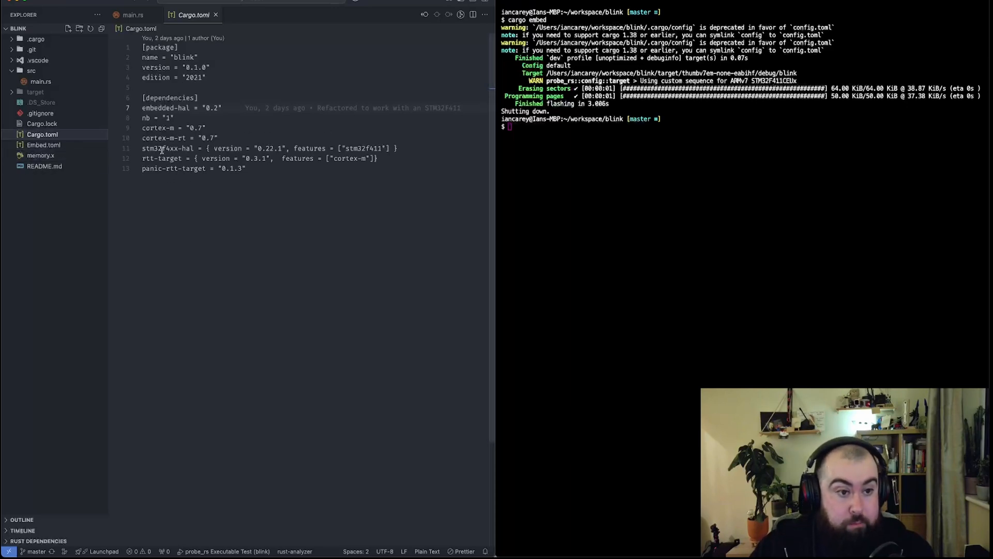
mouse_move(141, 148)
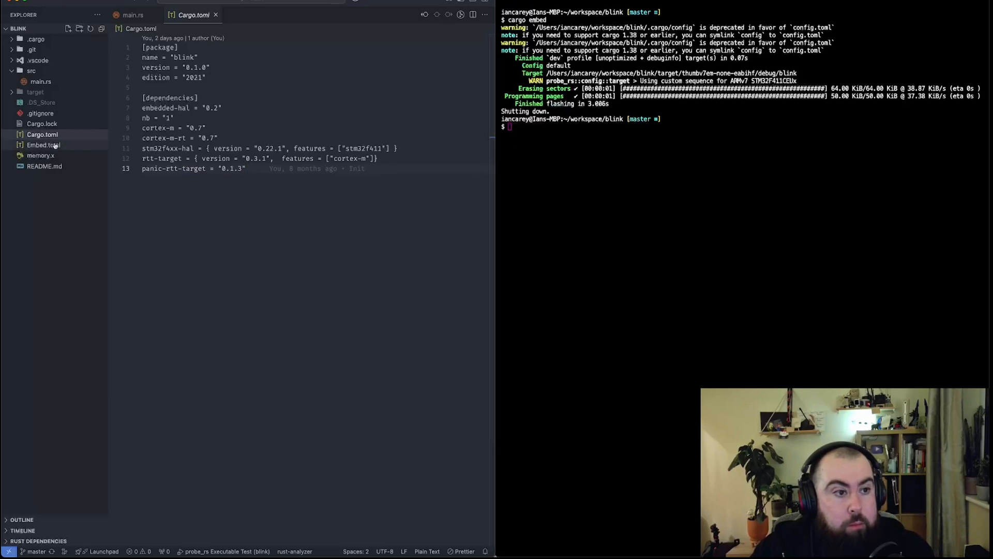
Step: Open Embed.toml after viewing Cargo.toml's stm32f4xx-hal dependency
left_click(44, 145)
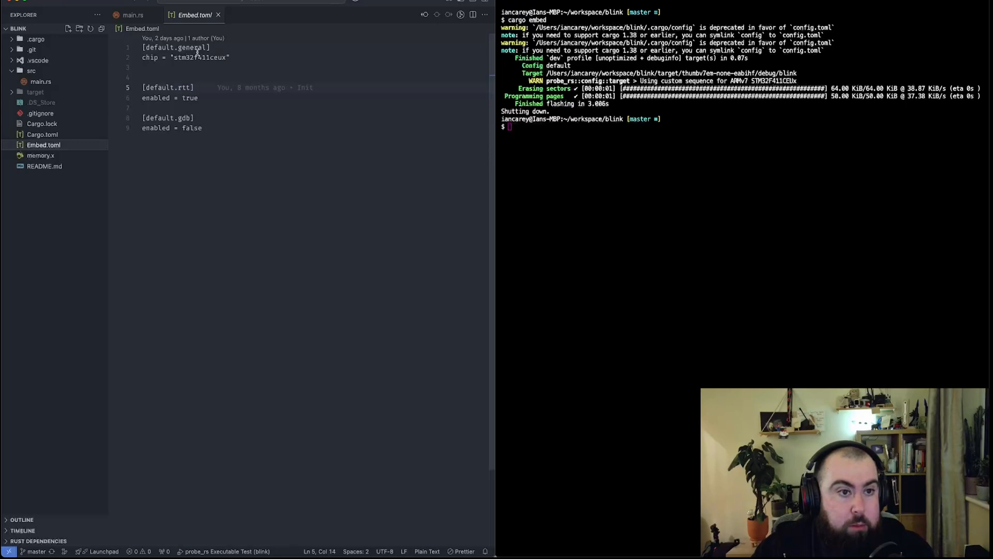
Step: Review Embed.toml's stm32f411ceux chip, RTT enabled and gdb enabled = false, then open memory.x
double_click(199, 58)
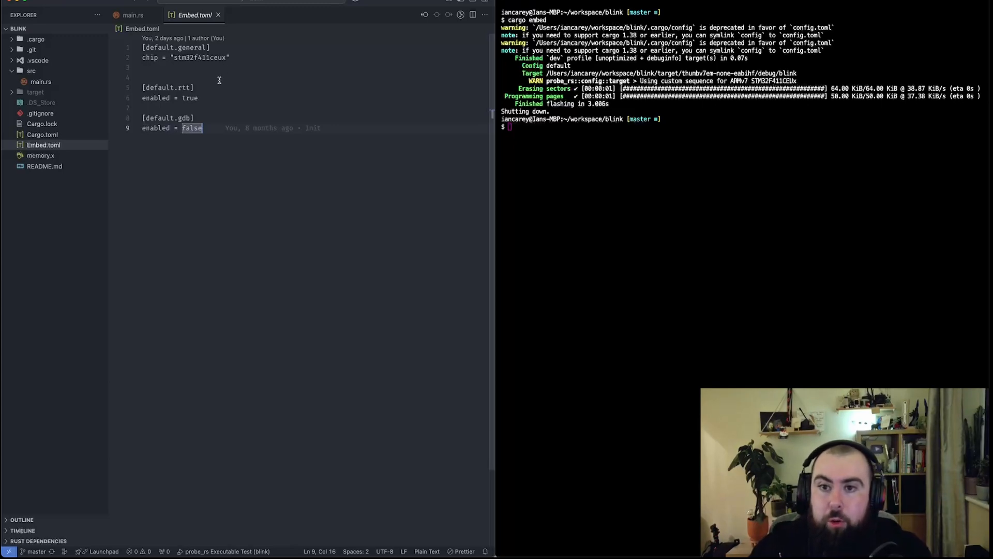
left_click(146, 67)
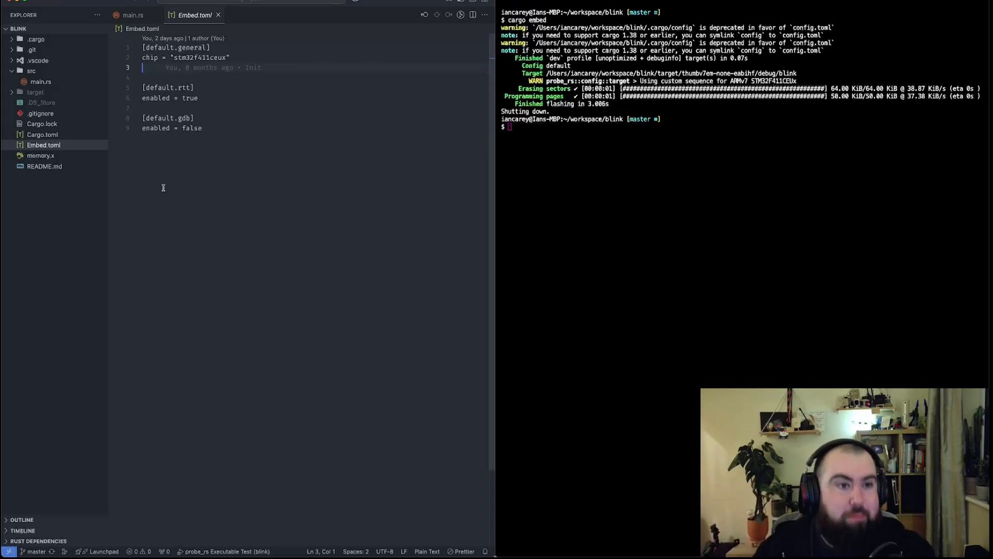
left_click(202, 127)
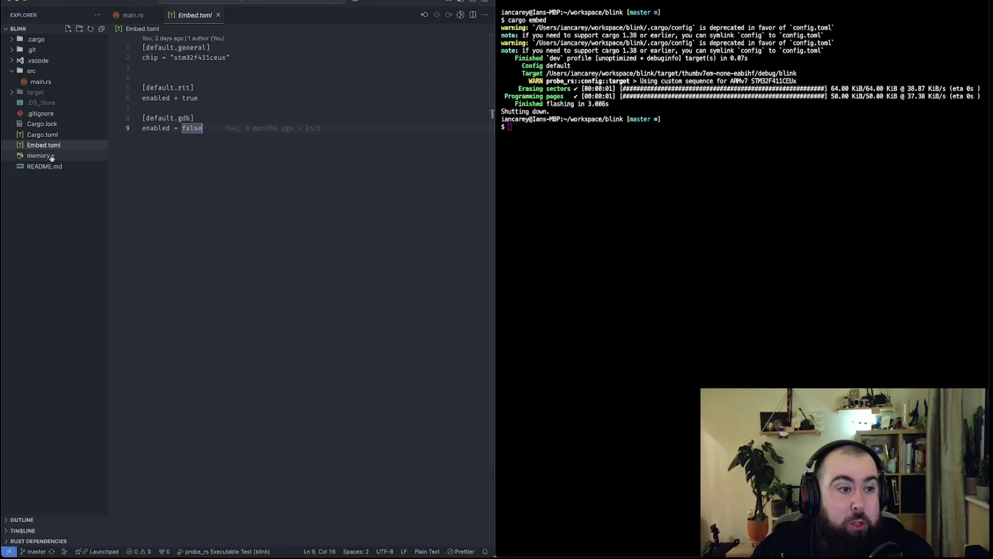
left_click(40, 156)
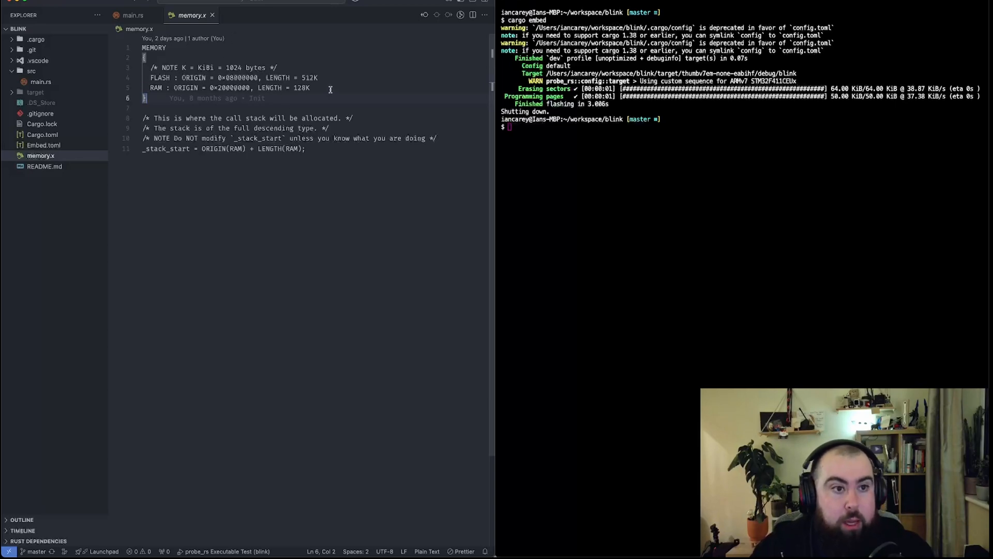
mouse_move(261, 176)
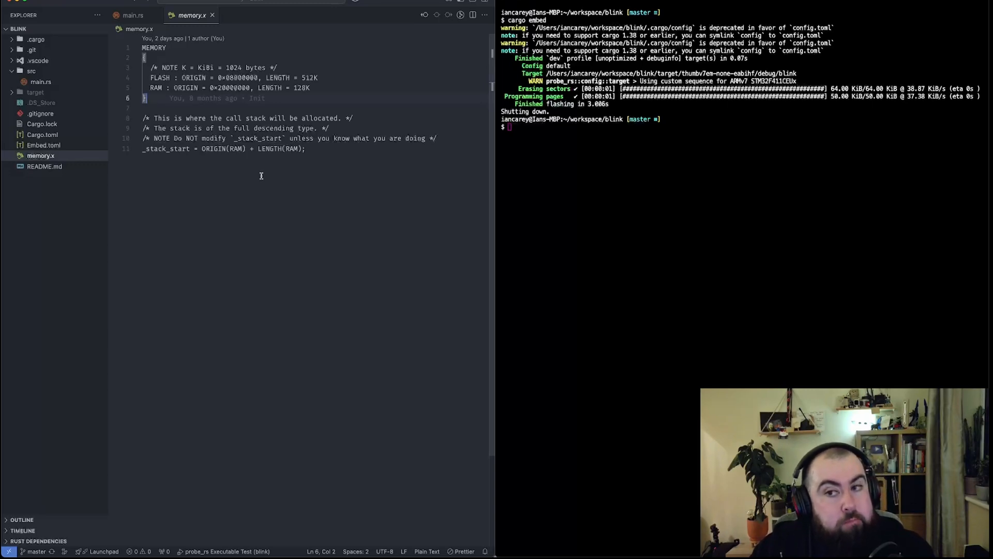
mouse_move(217, 161)
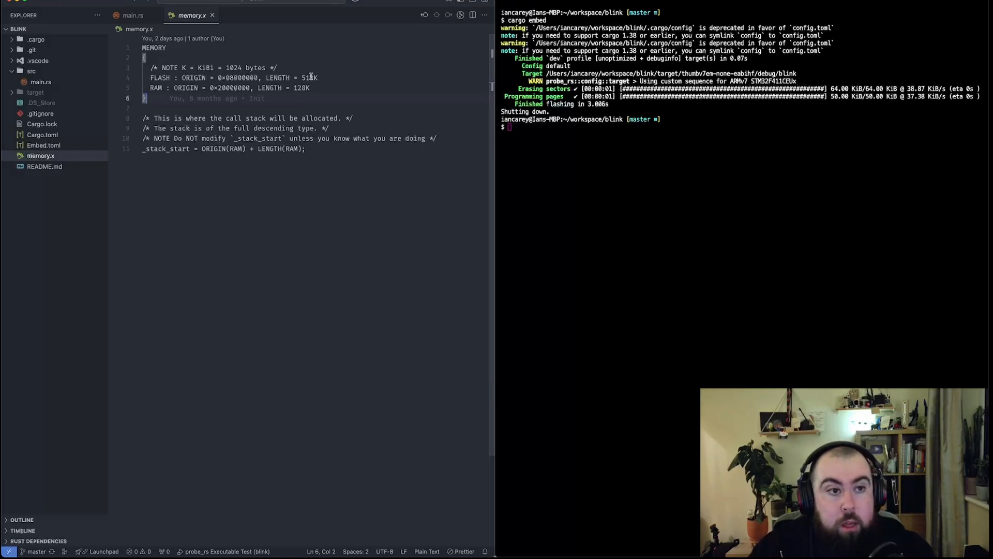
Step: Reopen Embed.toml after looking over memory.x's FLASH 512K and RAM 128K regions
left_click(44, 145)
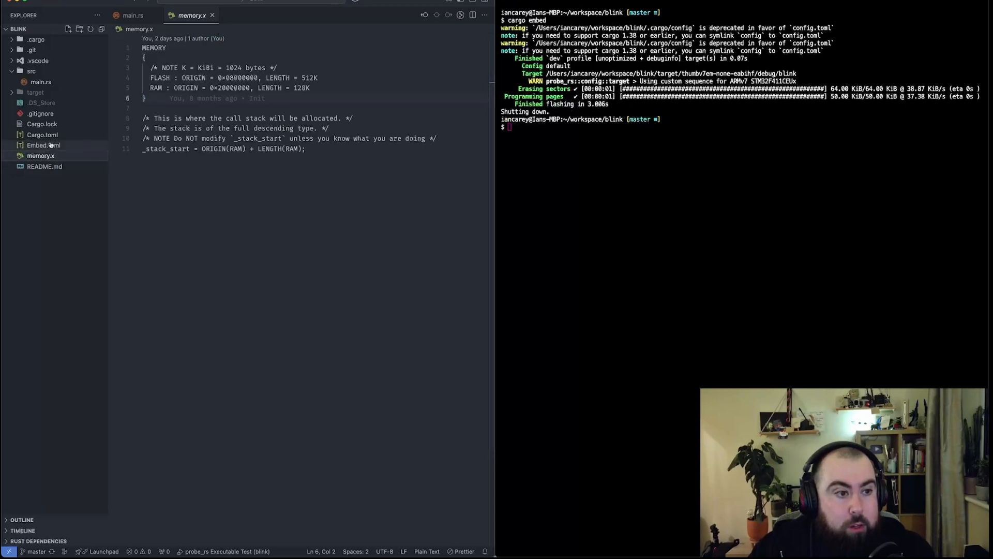
left_click(44, 145)
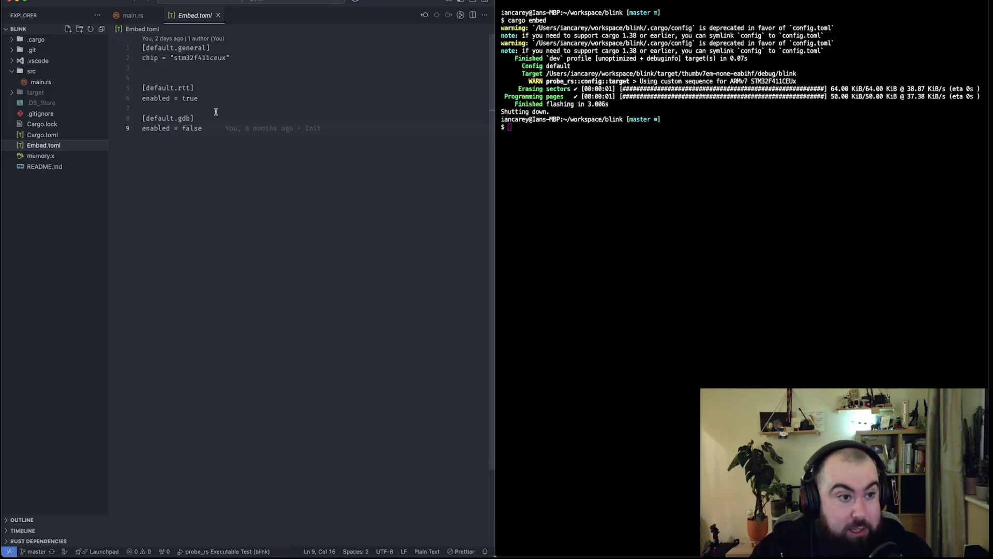
mouse_move(40, 157)
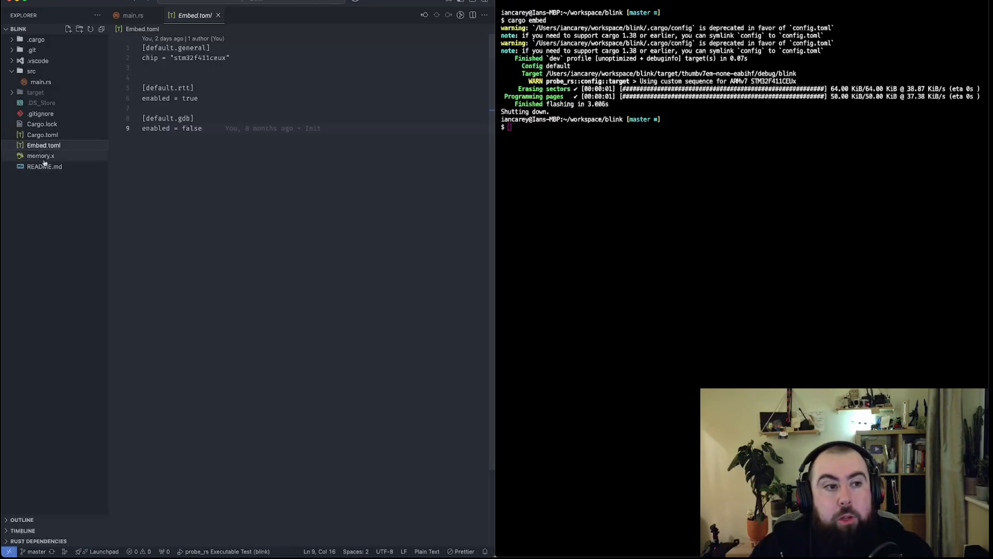
Step: Open .cargo/config with the probe-run runner and thumbv7em-none-eabihf target, and expand .vscode
left_click(40, 49)
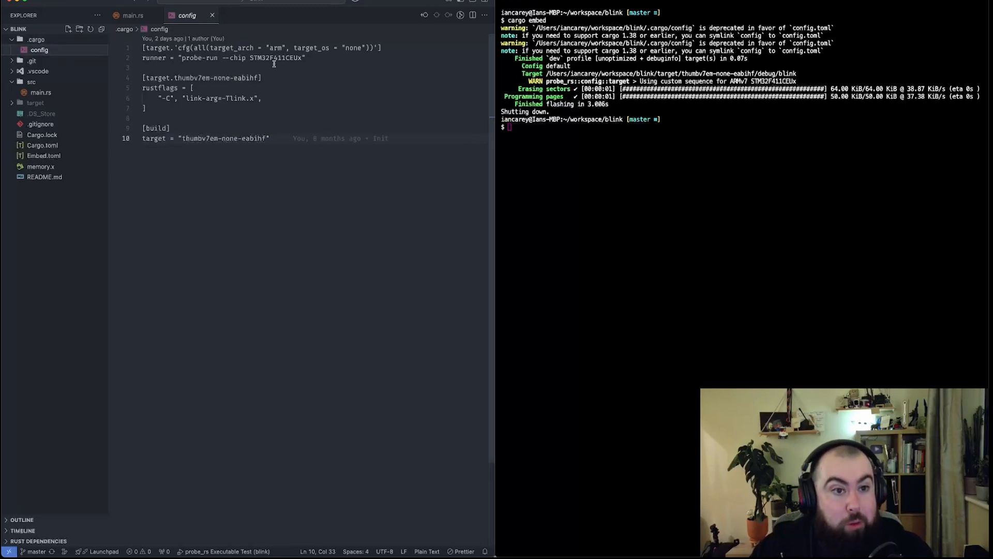
mouse_move(295, 71)
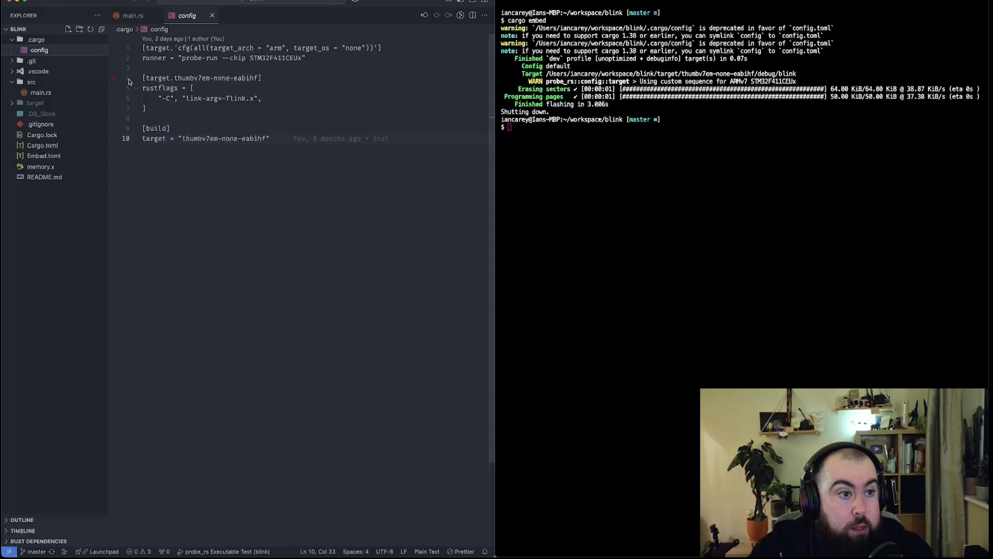
left_click(38, 72)
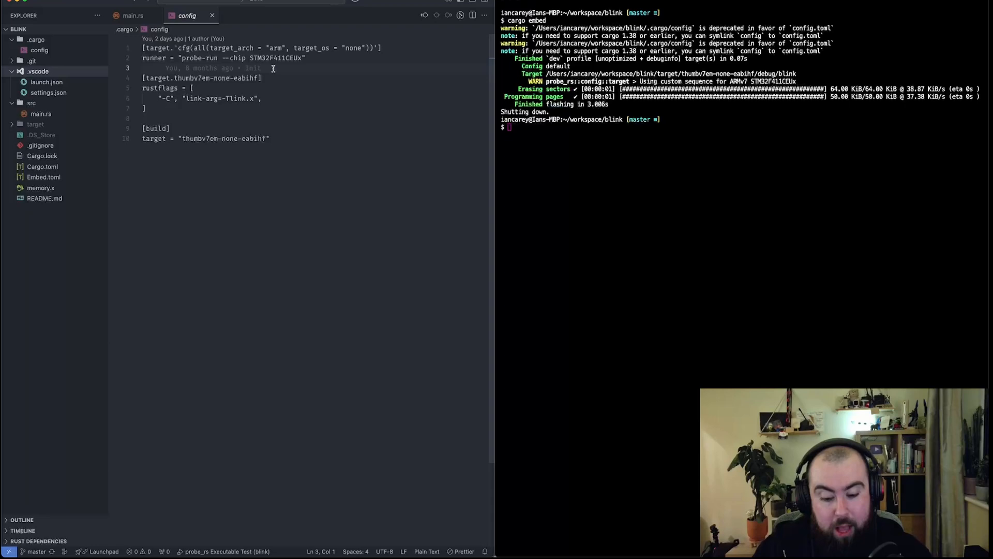
mouse_move(82, 187)
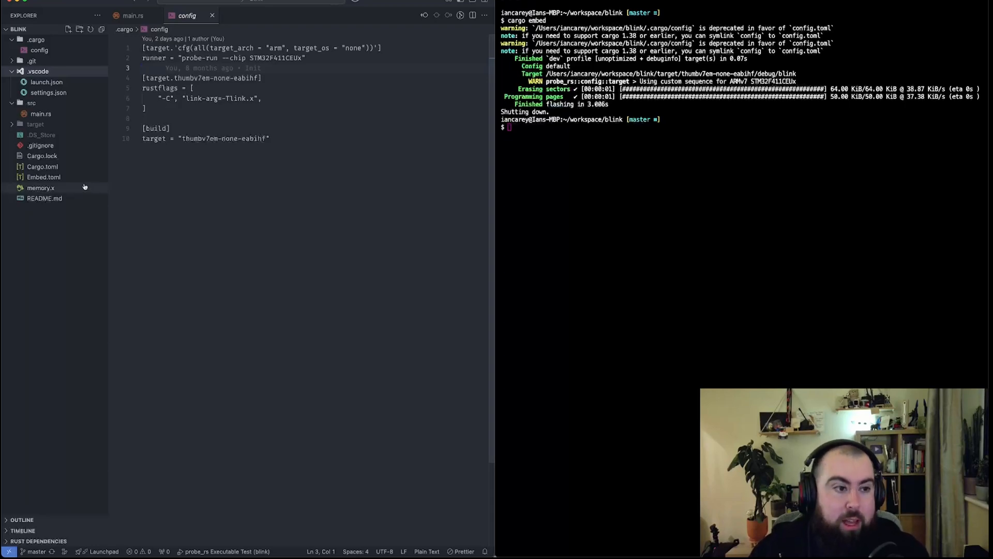
Step: Revisit the README setup notes, then open launch.json's probe-rs STM32F411CEUx configuration
left_click(44, 197)
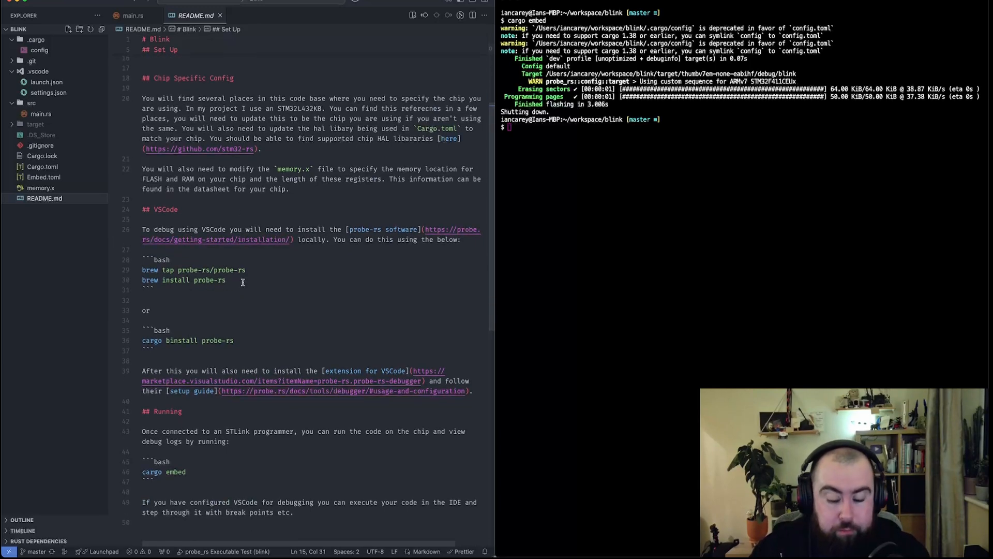
mouse_move(571, 151)
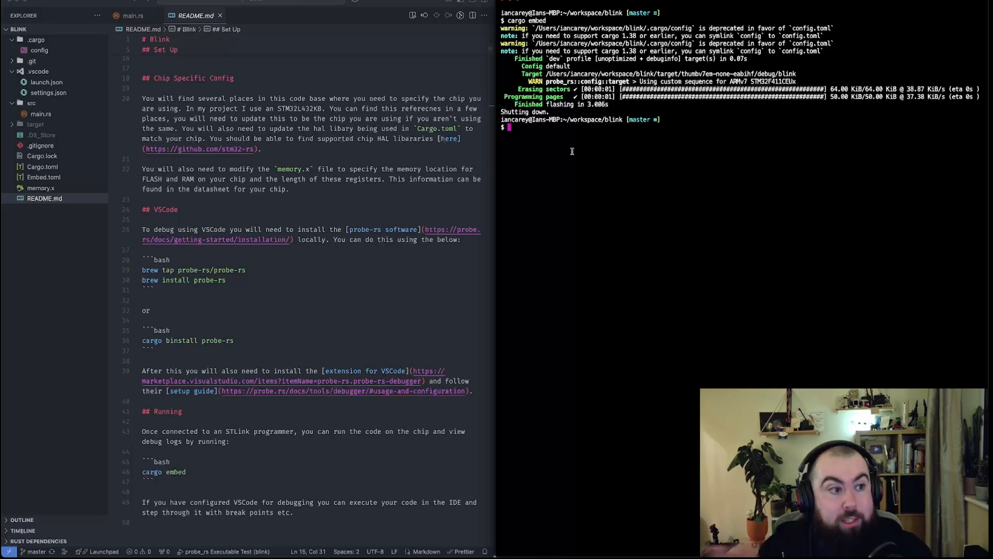
mouse_move(575, 159)
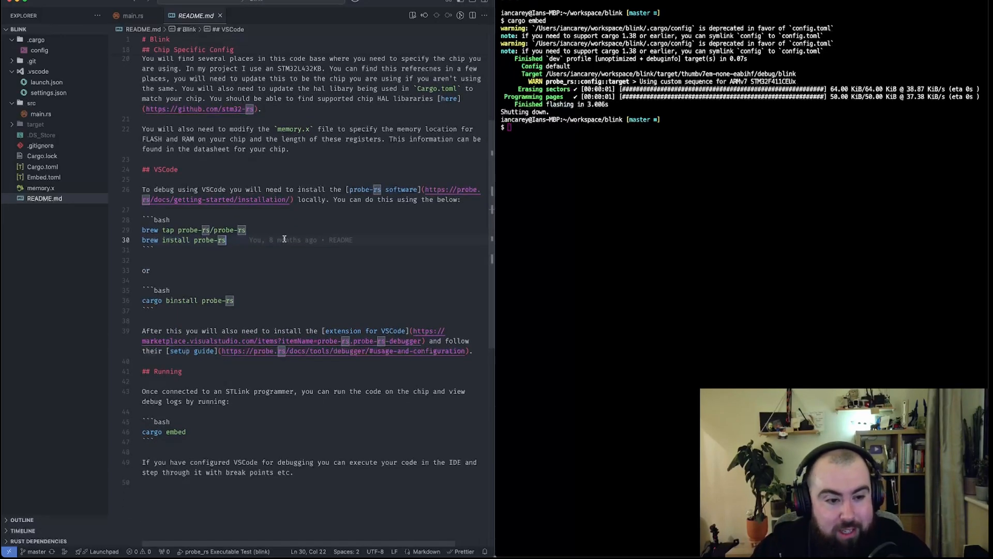
mouse_move(304, 200)
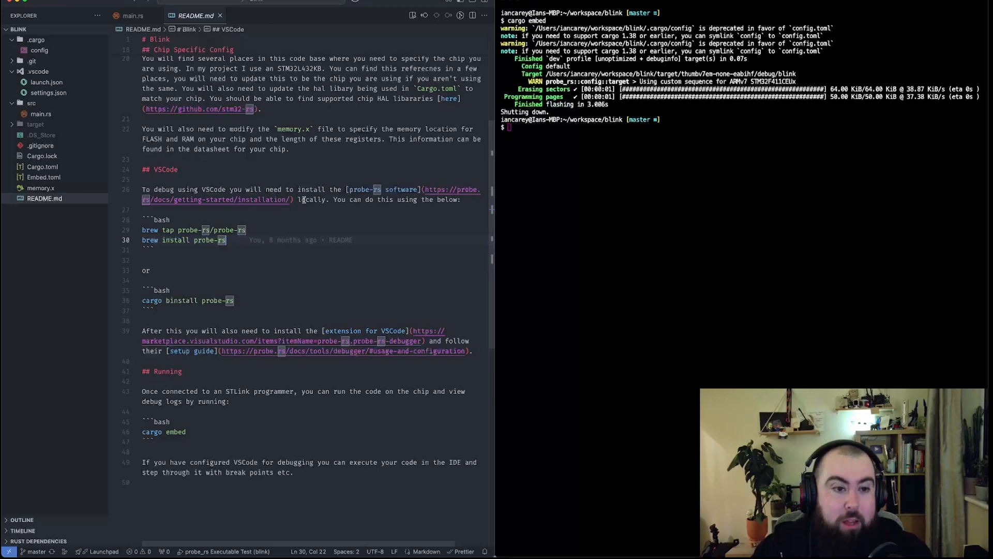
mouse_move(227, 300)
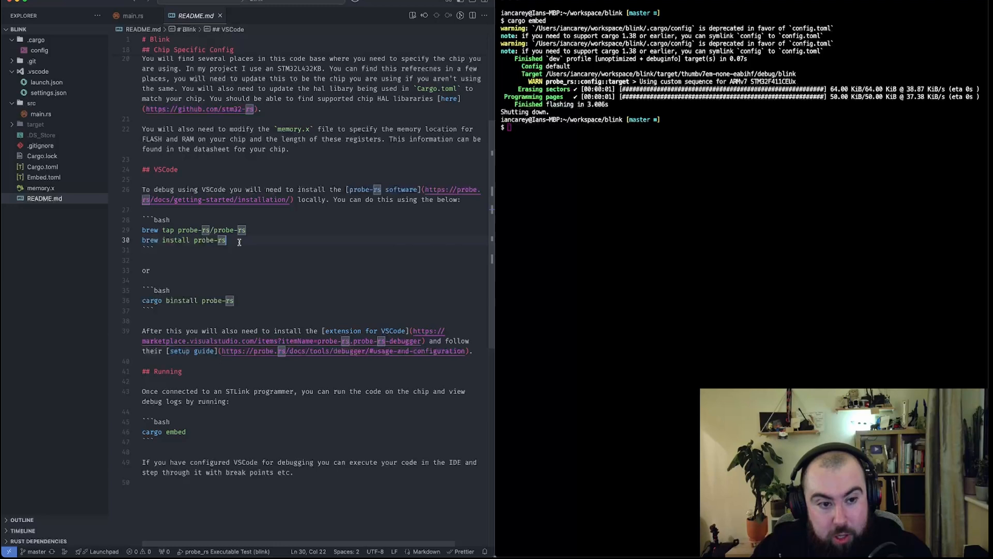
scroll("up", 3)
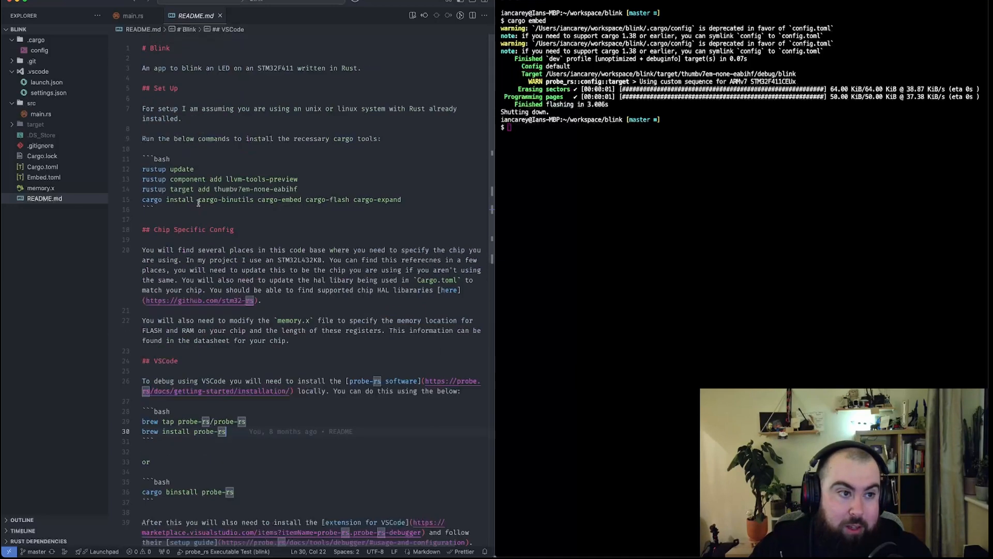
left_click(46, 83)
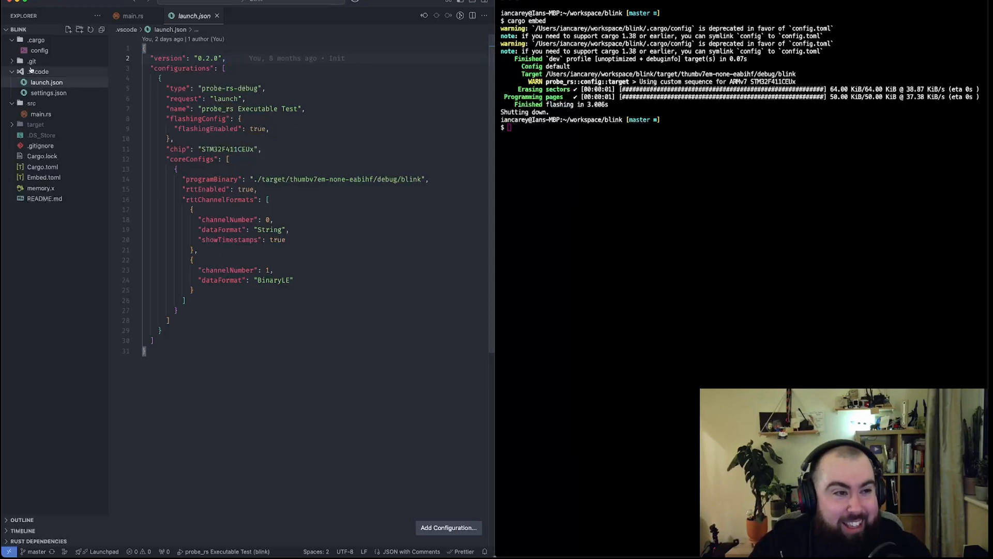
Step: View settings.json's rust-analyzer target args and launch.json, then return to the README
left_click(49, 92)
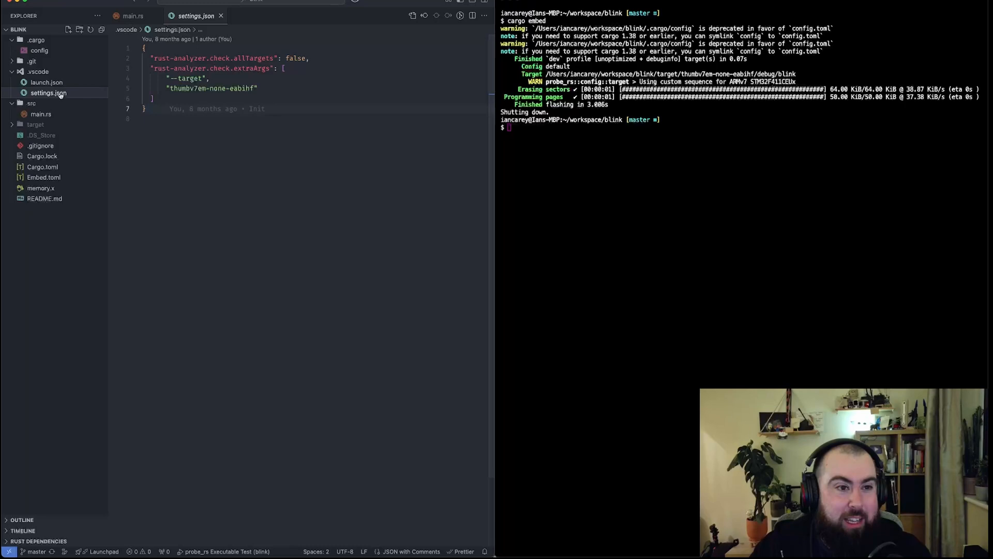
mouse_move(56, 83)
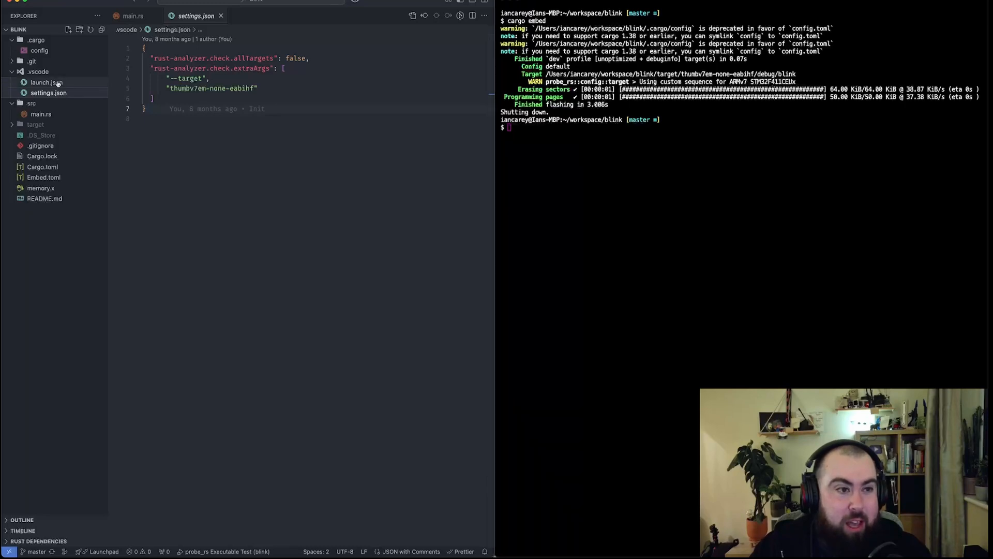
left_click(45, 82)
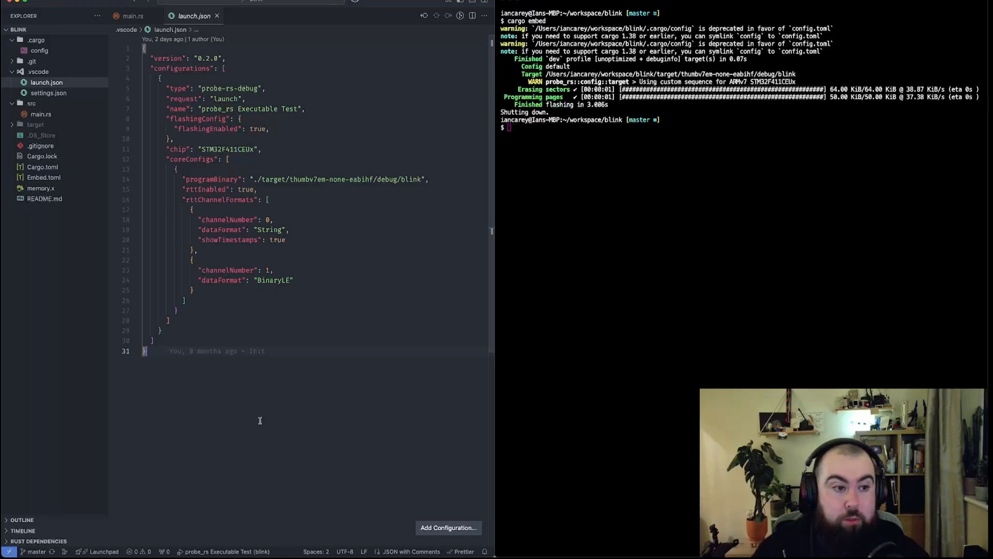
left_click(45, 199)
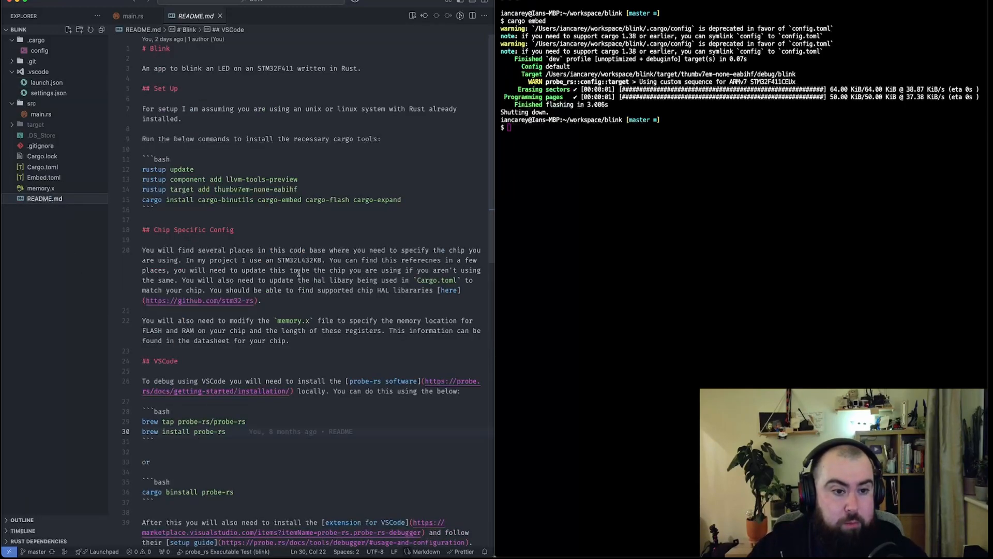
double_click(221, 230)
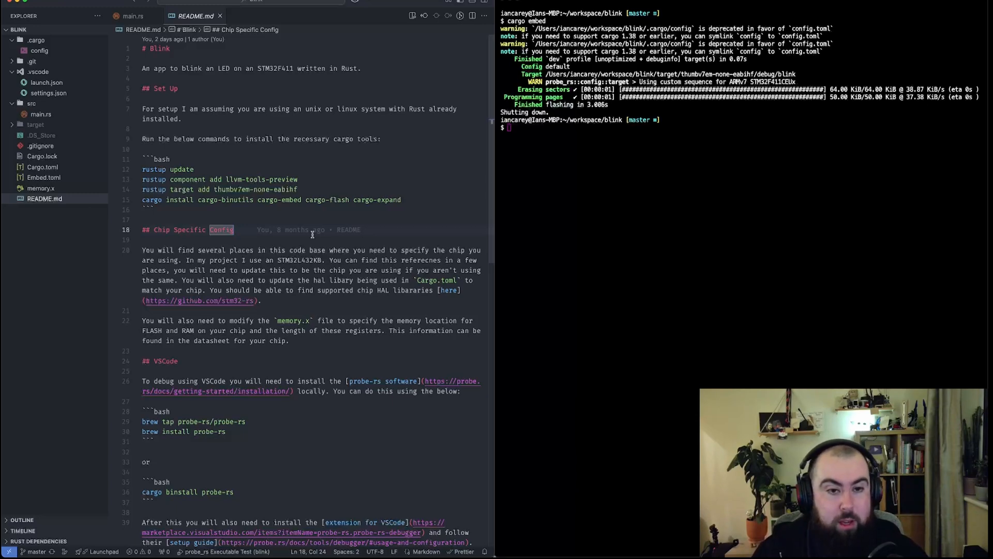
mouse_move(319, 196)
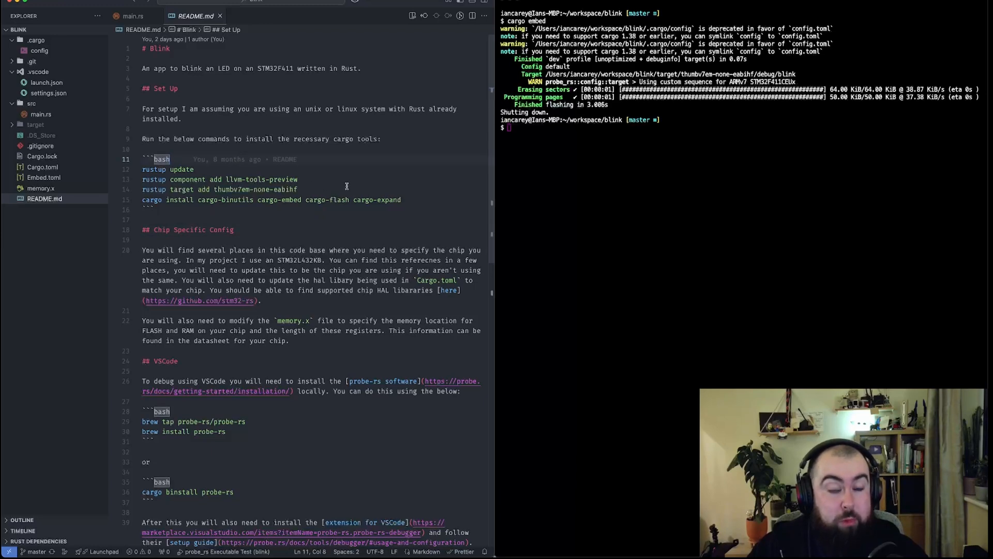
mouse_move(343, 185)
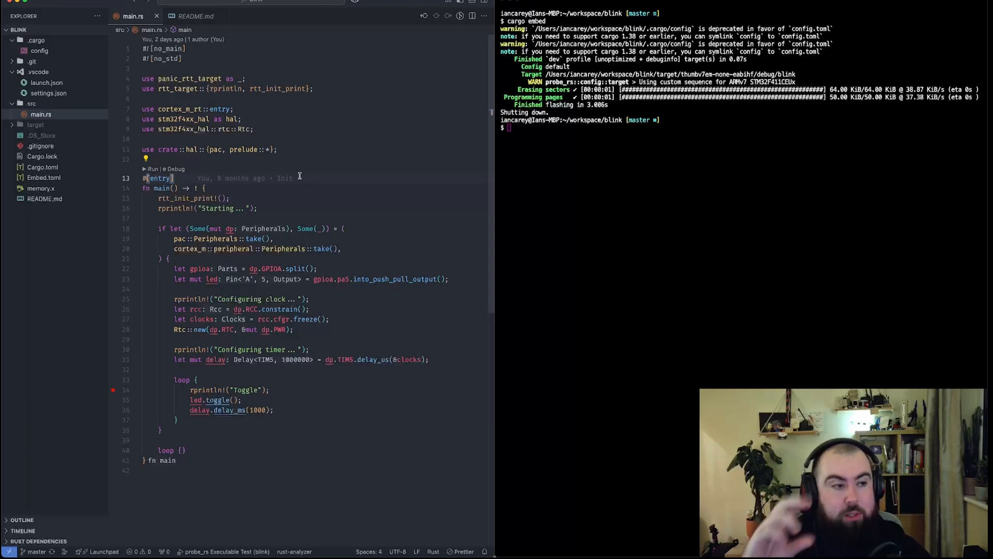
mouse_move(340, 169)
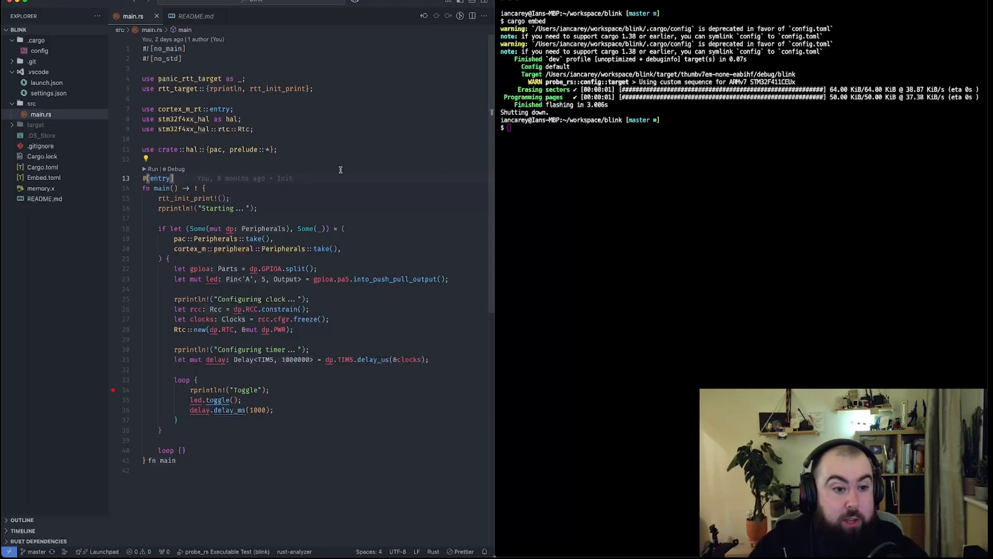
mouse_move(337, 407)
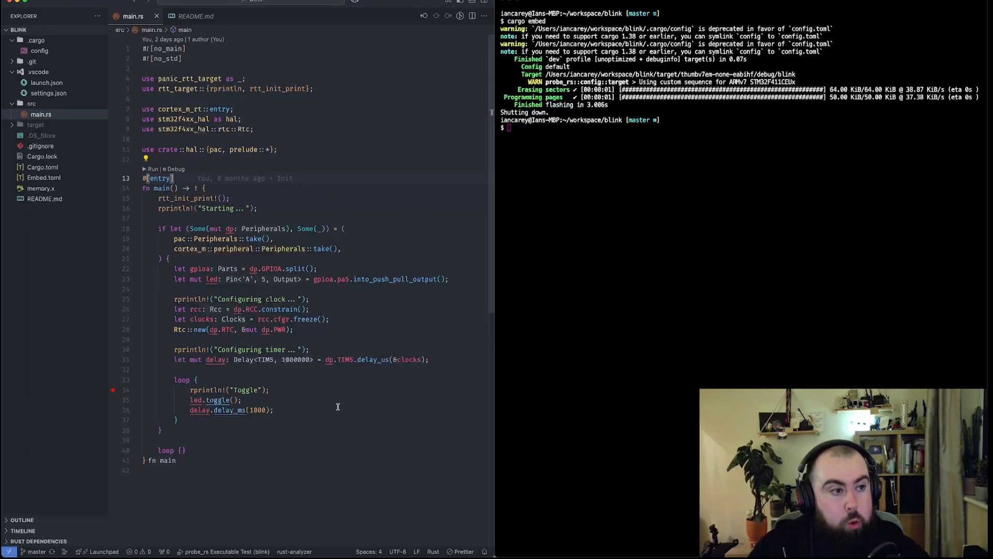
mouse_move(355, 219)
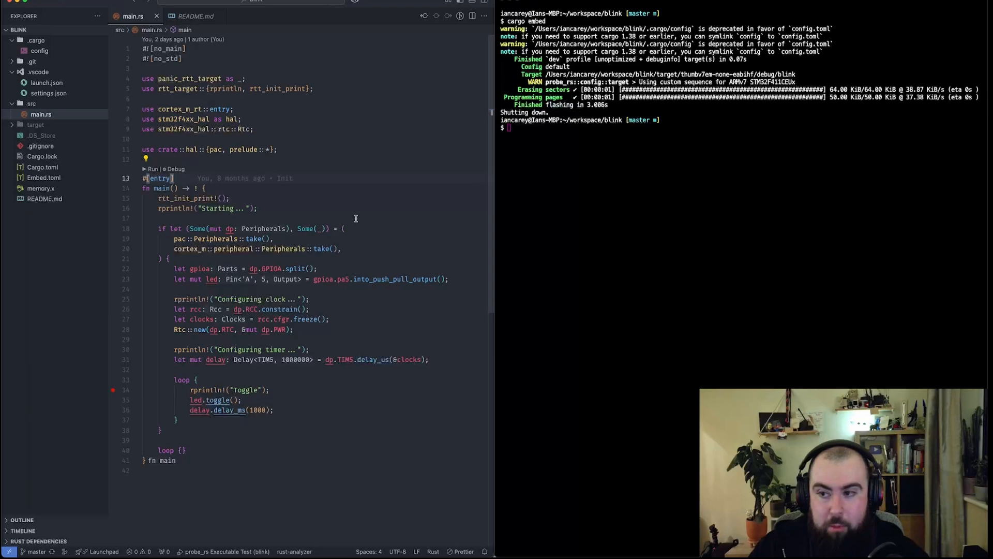